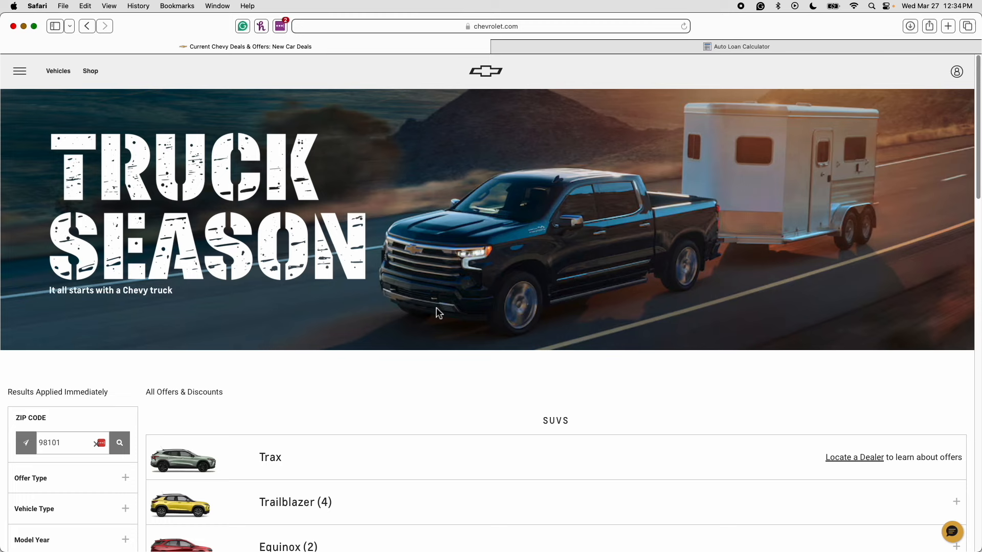
{"action": "mouse_move", "coordinate": [471, 270]}
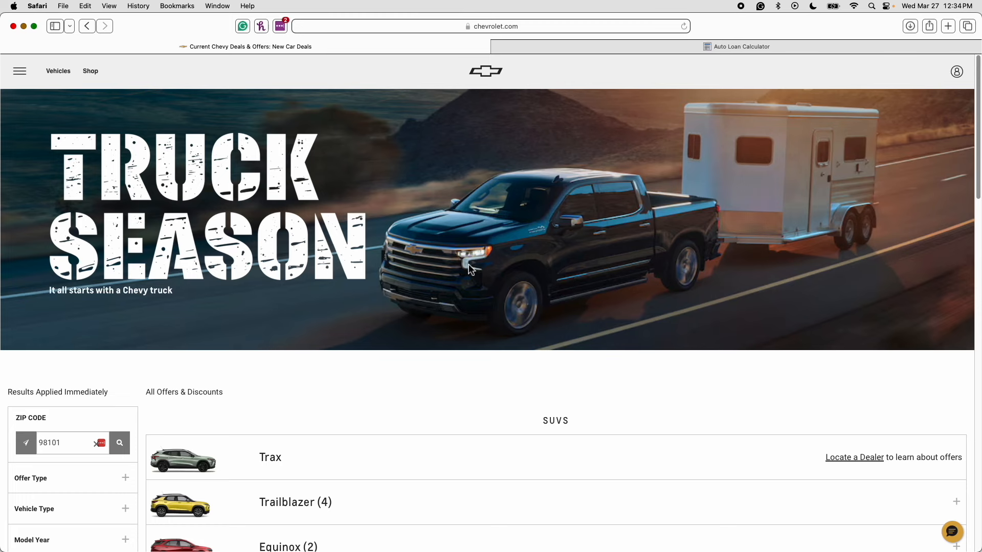
- Scroll the Chevy offers page down to the Trucks section showing Silverado (2)
{"action": "scroll", "scroll_direction": "down", "scroll_amount": 3}
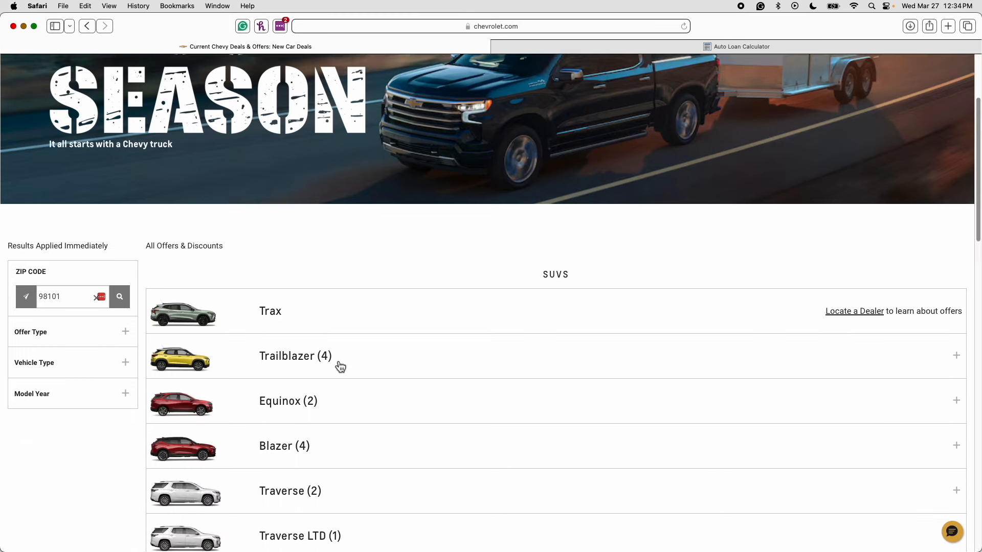
{"action": "scroll", "scroll_direction": "down", "scroll_amount": 3}
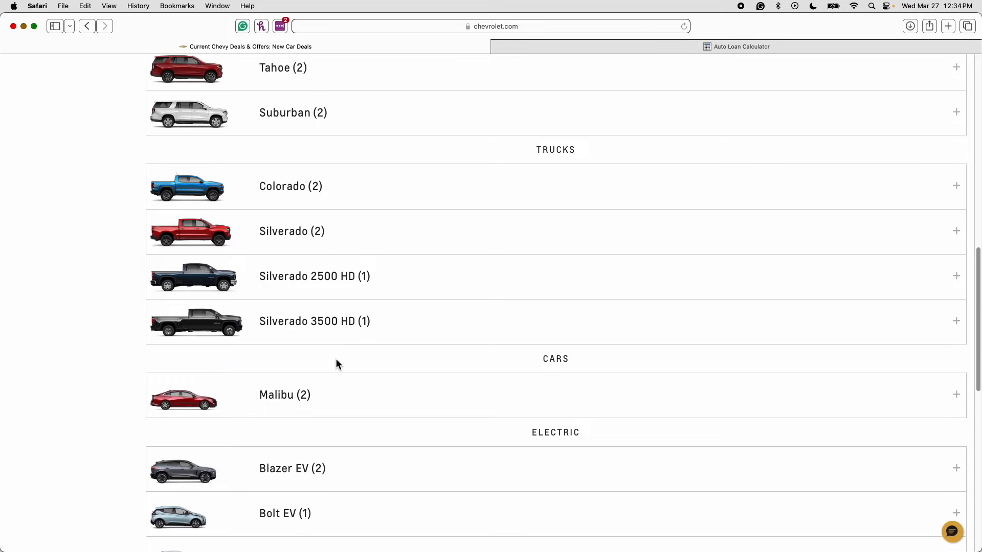
{"action": "scroll", "scroll_direction": "down", "scroll_amount": 3}
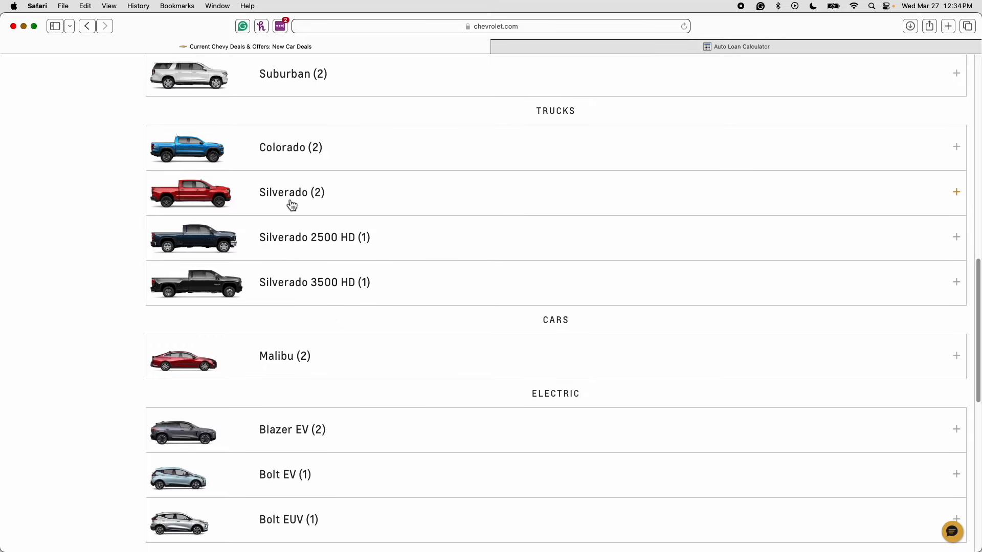
- Expand the Silverado offers, highlight the Silverado 1500 LT lease text, and close the fine print
{"action": "left_click", "coordinate": [291, 192]}
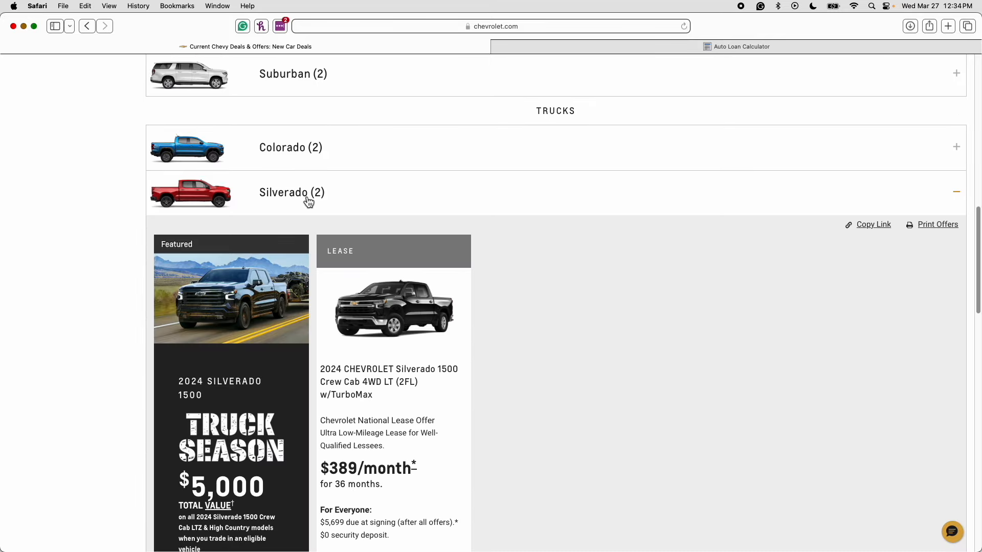
{"action": "scroll", "scroll_direction": "down", "scroll_amount": 3}
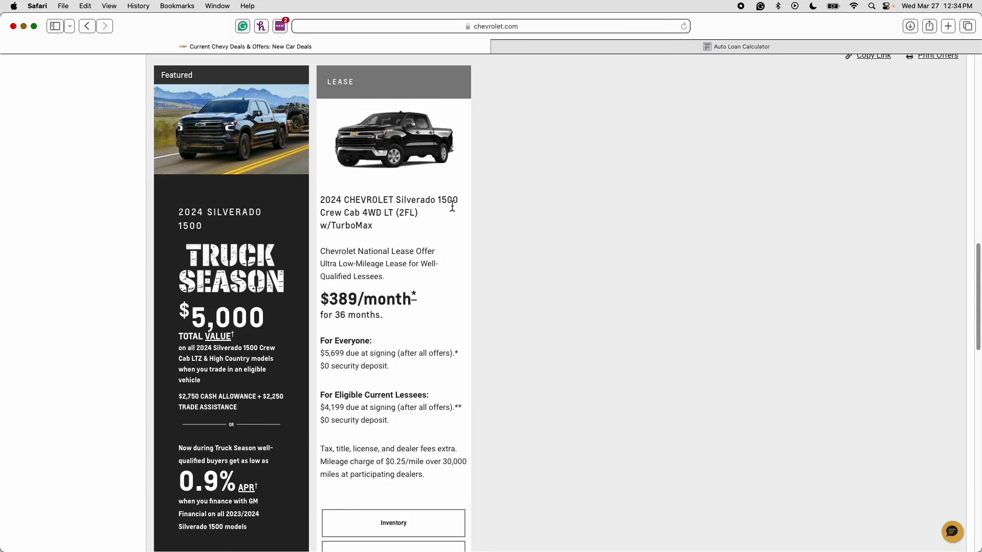
{"action": "double_click", "coordinate": [330, 200]}
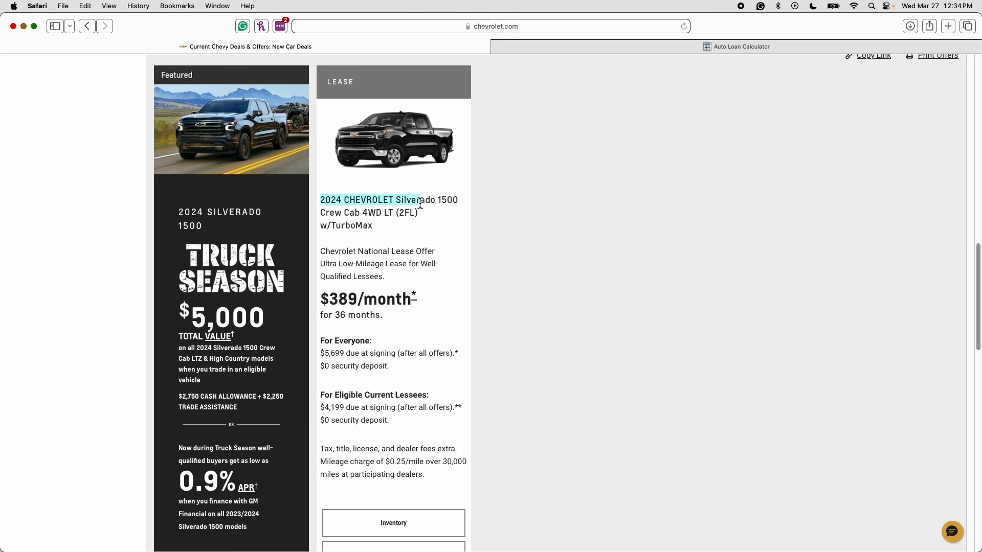
{"action": "left_click_drag", "start_coordinate": [423, 199], "coordinate": [457, 199]}
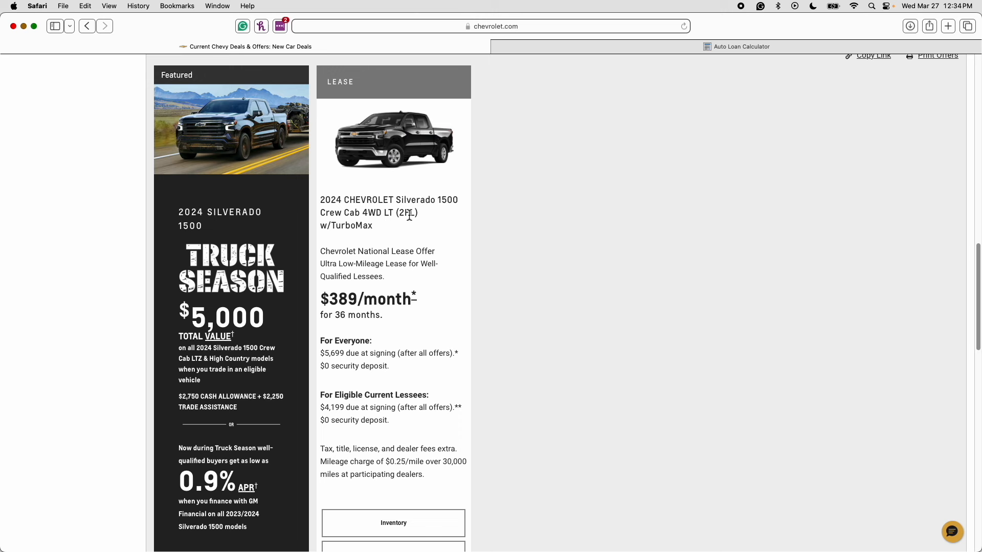
{"action": "double_click", "coordinate": [351, 226]}
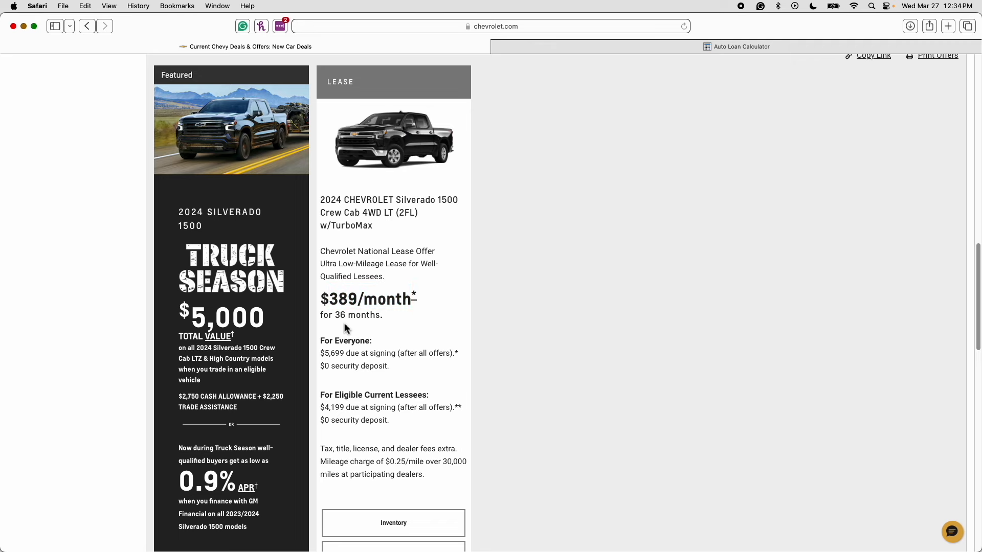
{"action": "double_click", "coordinate": [354, 315]}
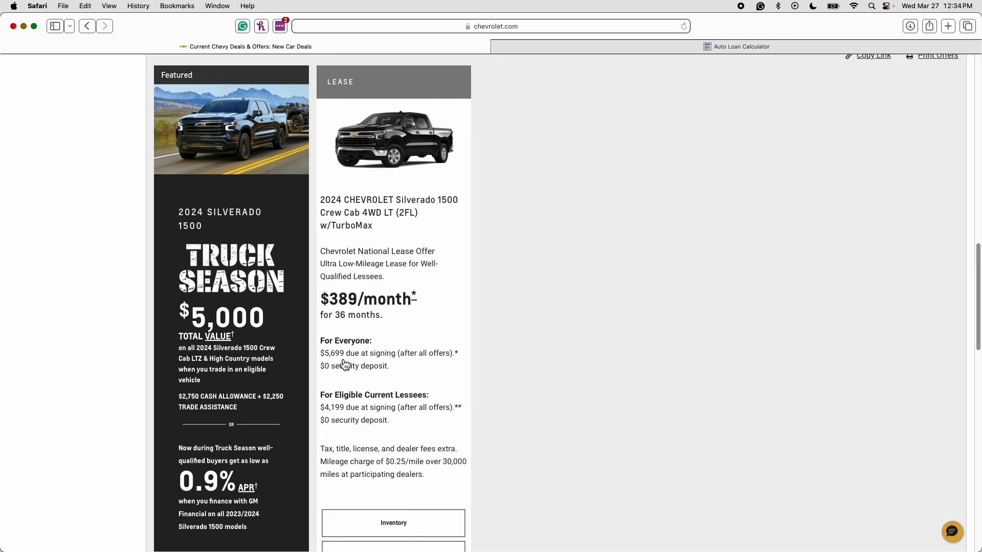
{"action": "mouse_move", "coordinate": [416, 366]}
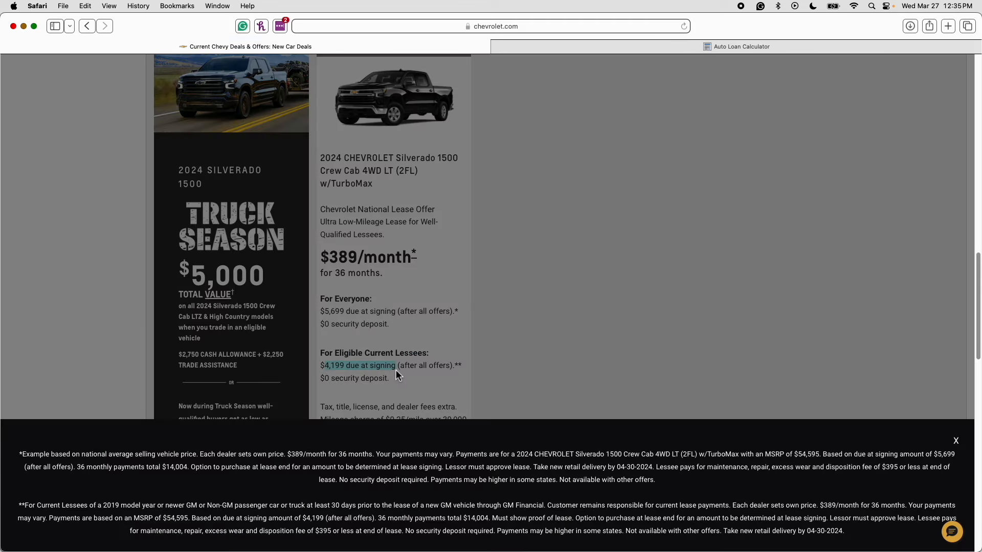
{"action": "left_click", "coordinate": [956, 441]}
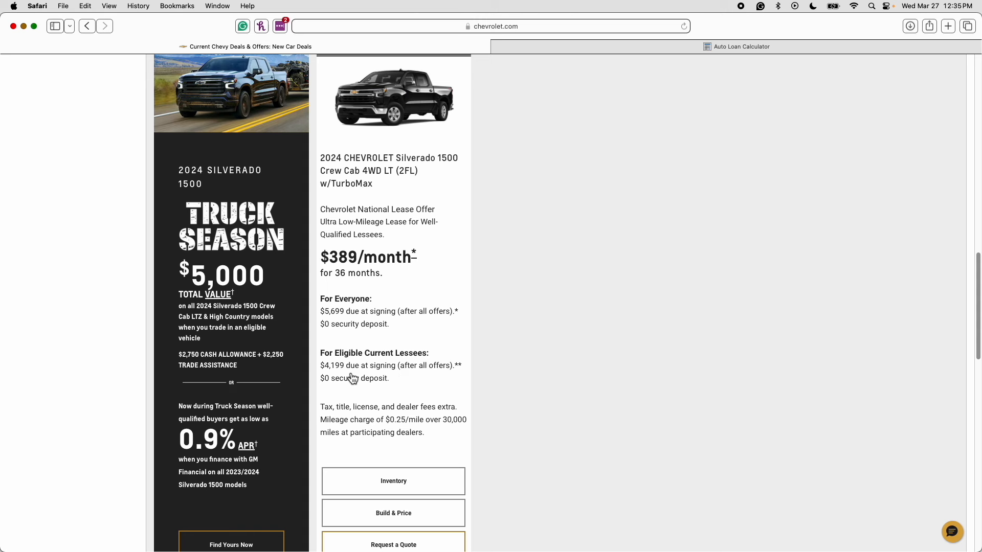
{"action": "mouse_move", "coordinate": [351, 380]}
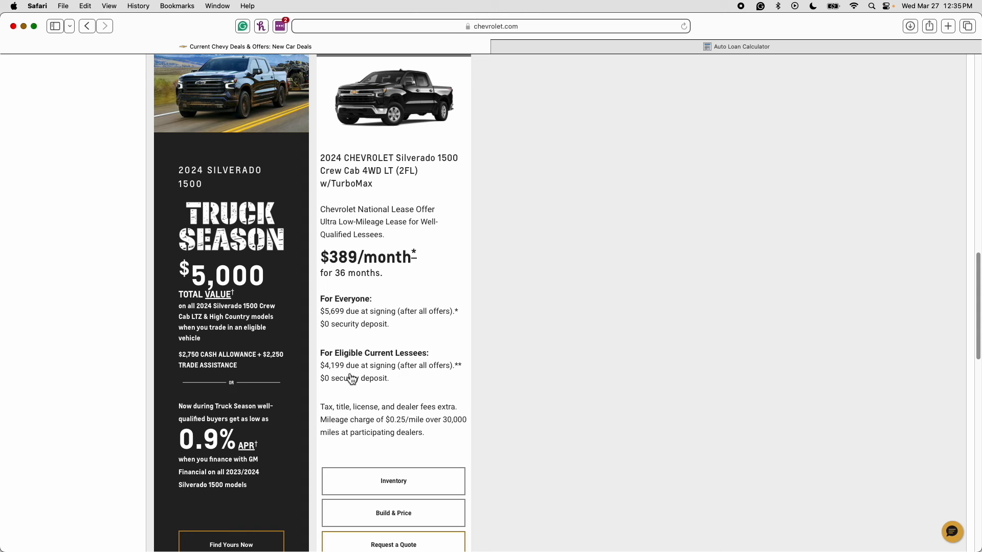
{"action": "mouse_move", "coordinate": [344, 324]}
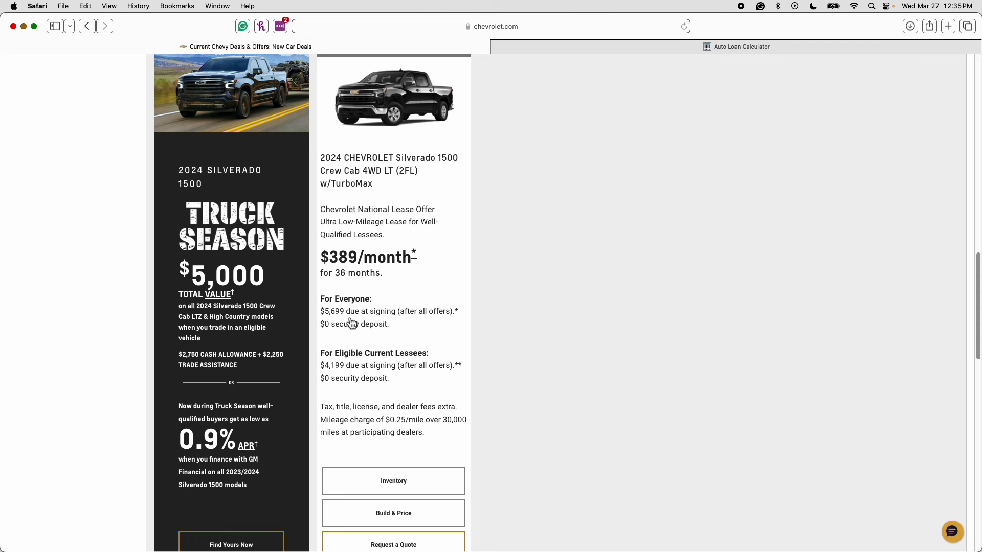
- Scroll the Silverado offer and highlight the lease mileage text
{"action": "scroll", "scroll_direction": "down", "scroll_amount": 3}
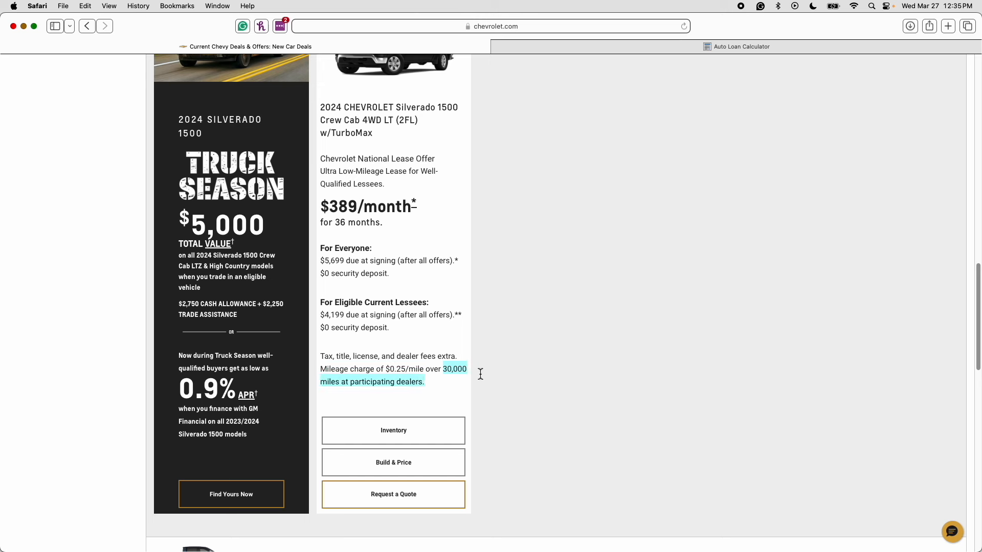
{"action": "mouse_move", "coordinate": [488, 377]}
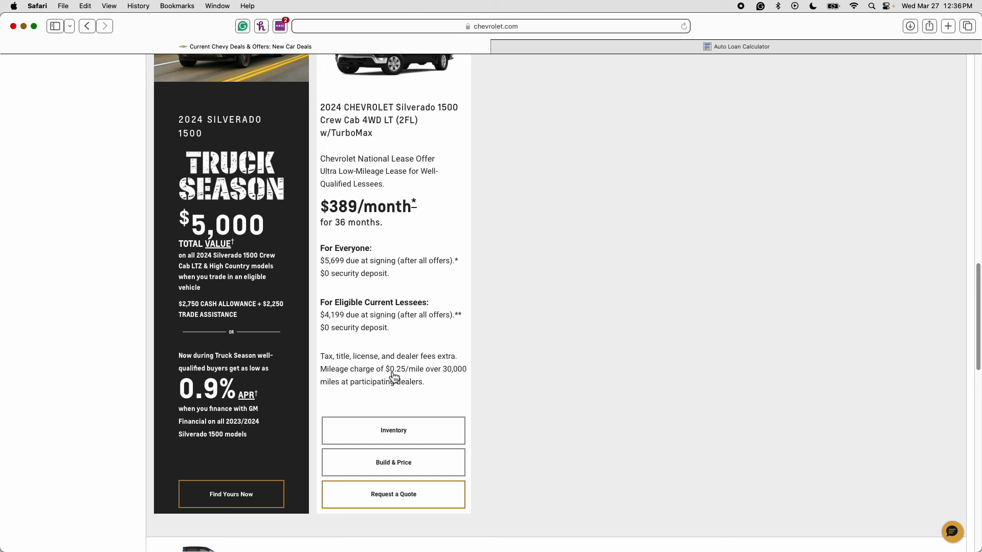
{"action": "left_click_drag", "start_coordinate": [385, 368], "coordinate": [467, 369]}
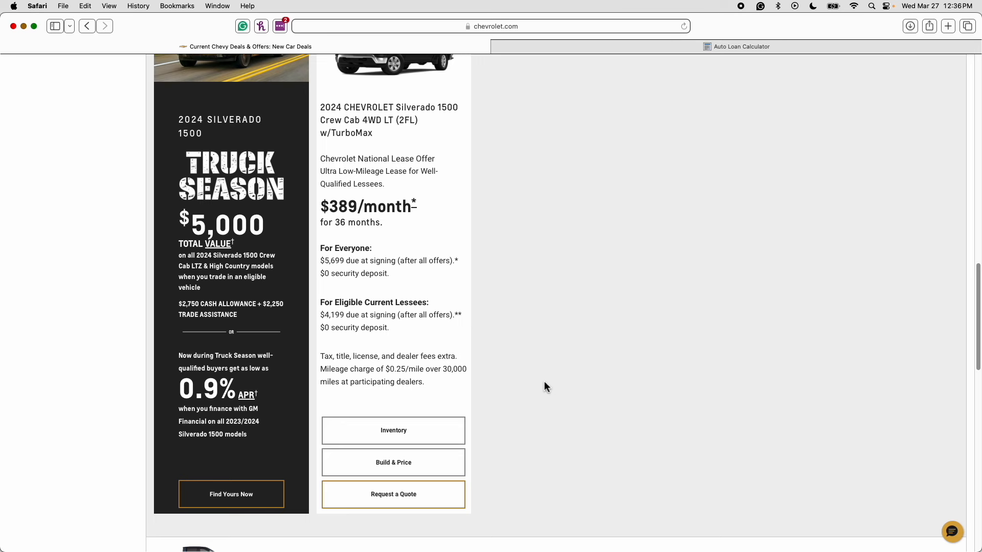
{"action": "scroll", "scroll_direction": "down", "scroll_amount": 3}
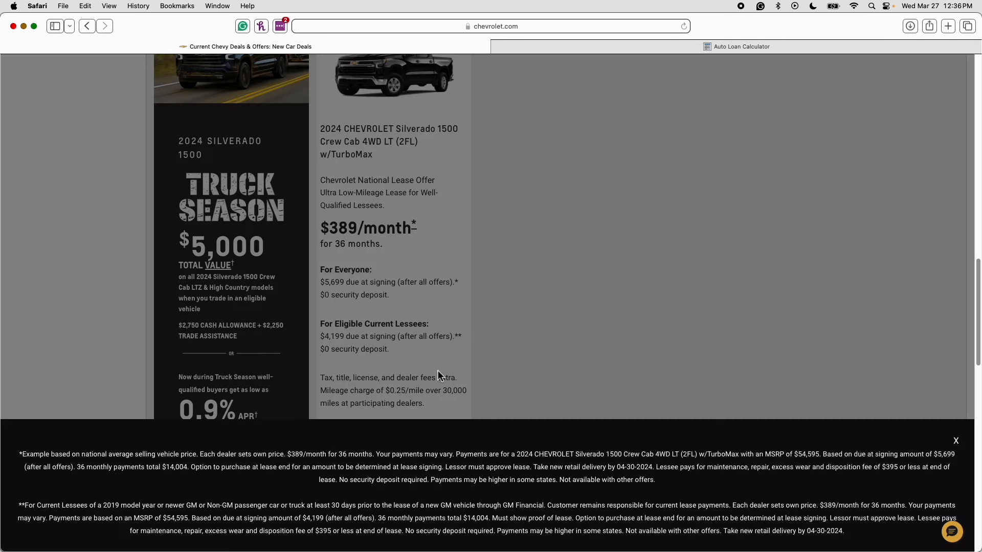
{"action": "scroll", "scroll_direction": "down", "scroll_amount": 3}
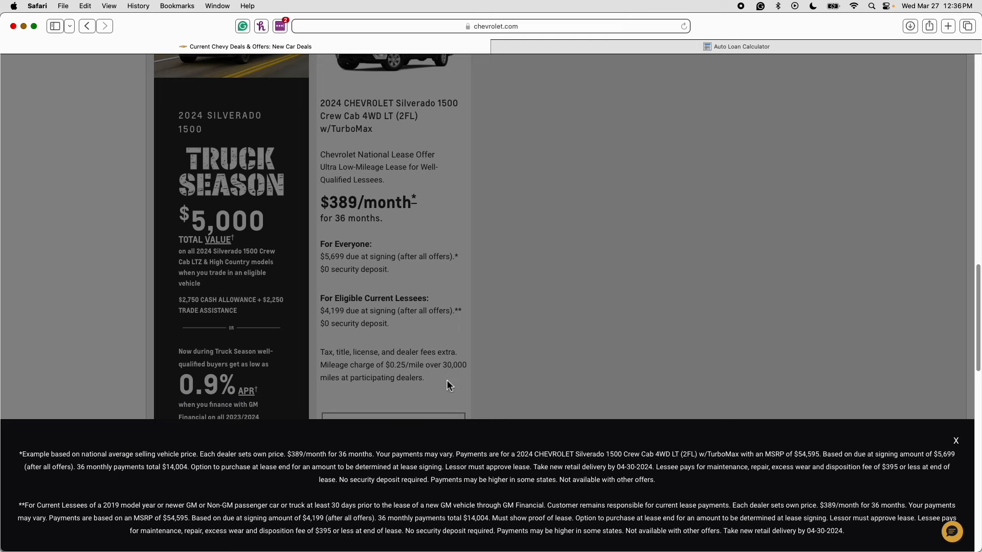
{"action": "left_click_drag", "start_coordinate": [20, 454], "coordinate": [622, 454]}
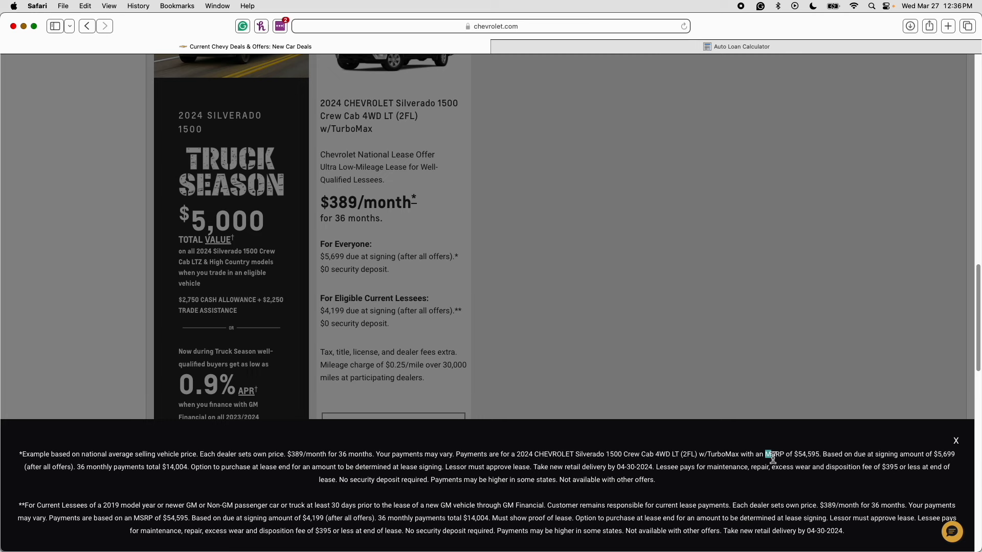
{"action": "left_click_drag", "start_coordinate": [764, 454], "coordinate": [822, 454]}
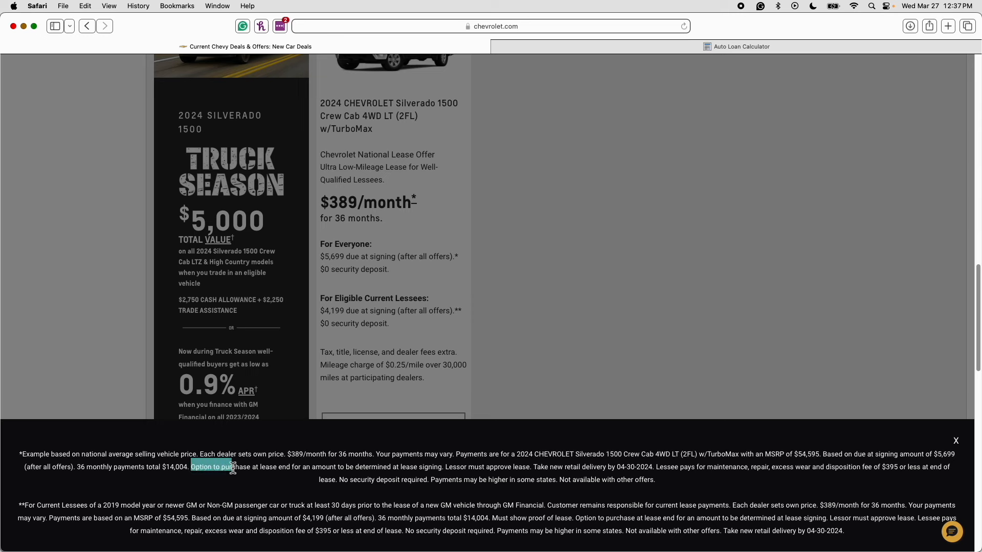
{"action": "left_click_drag", "start_coordinate": [190, 466], "coordinate": [342, 467]}
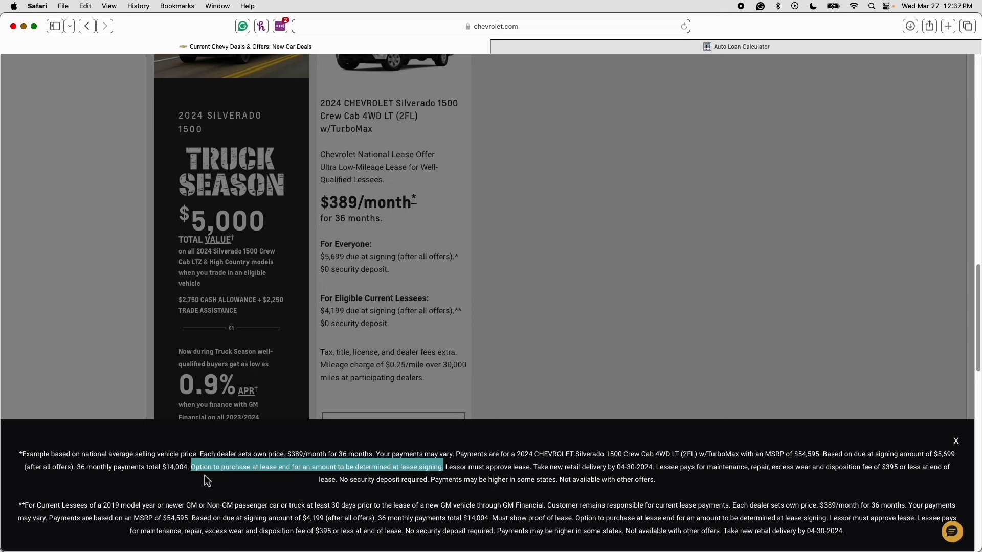
{"action": "mouse_move", "coordinate": [798, 457]}
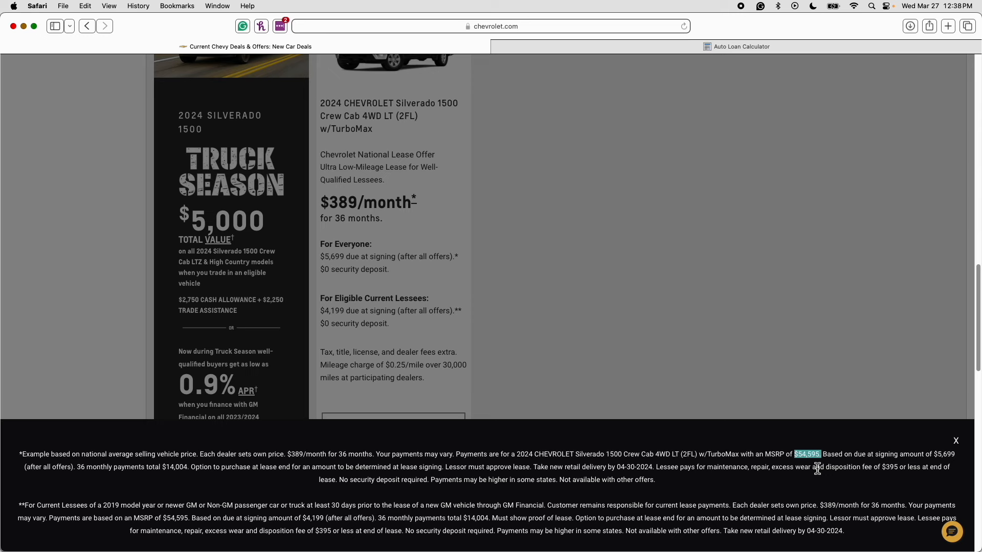
{"action": "mouse_move", "coordinate": [764, 468]}
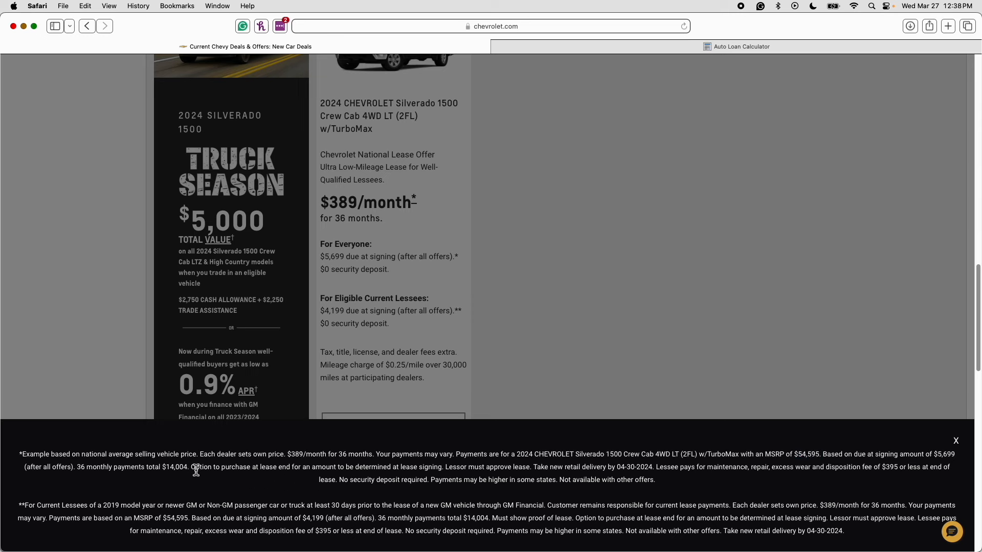
- Double-click near the bottom of the Silverado offer page
{"action": "double_click", "coordinate": [241, 467]}
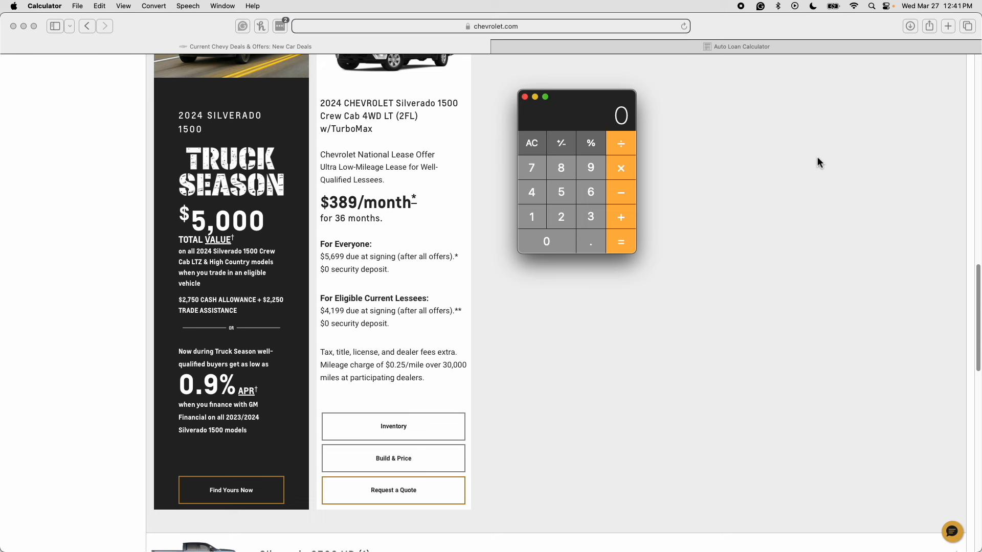
- Add 389 to 158.3055 and multiply by 1.1, giving about 602.04
{"action": "left_click", "coordinate": [561, 192]}
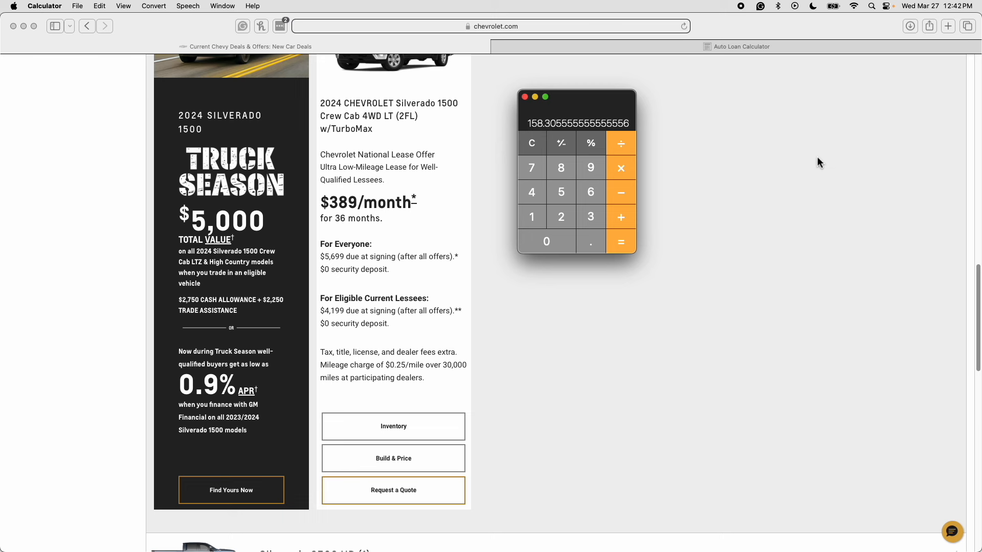
{"action": "mouse_move", "coordinate": [542, 143]}
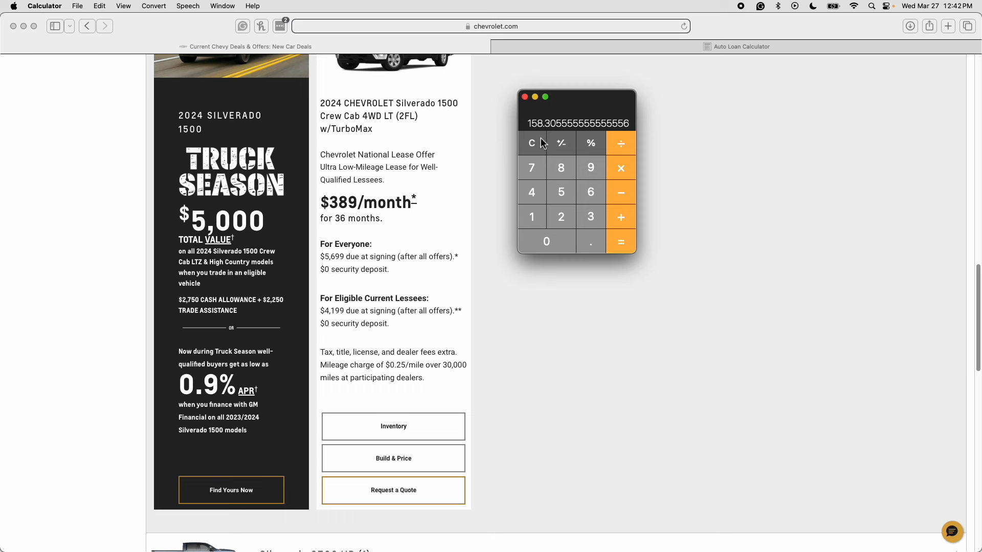
{"action": "mouse_move", "coordinate": [775, 133]}
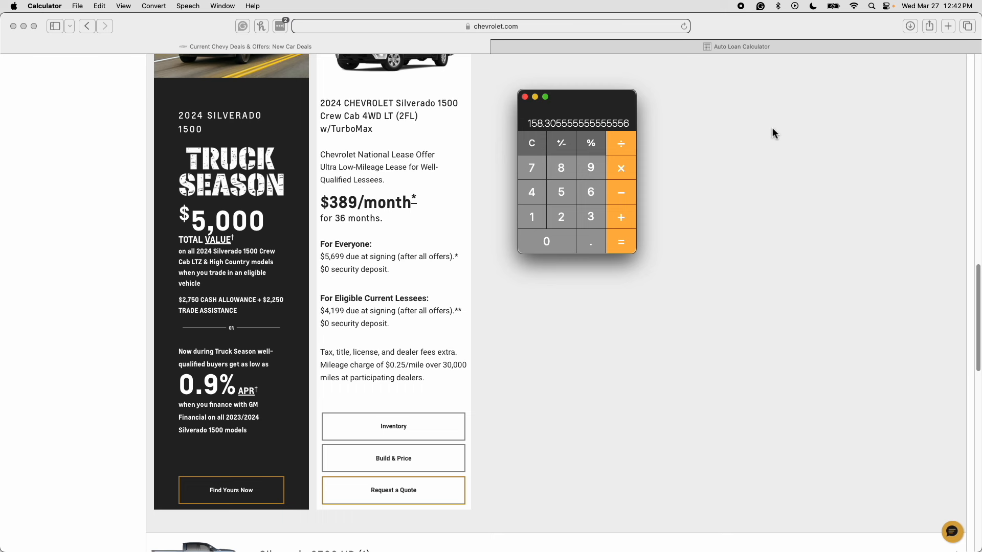
{"action": "left_click", "coordinate": [590, 217]}
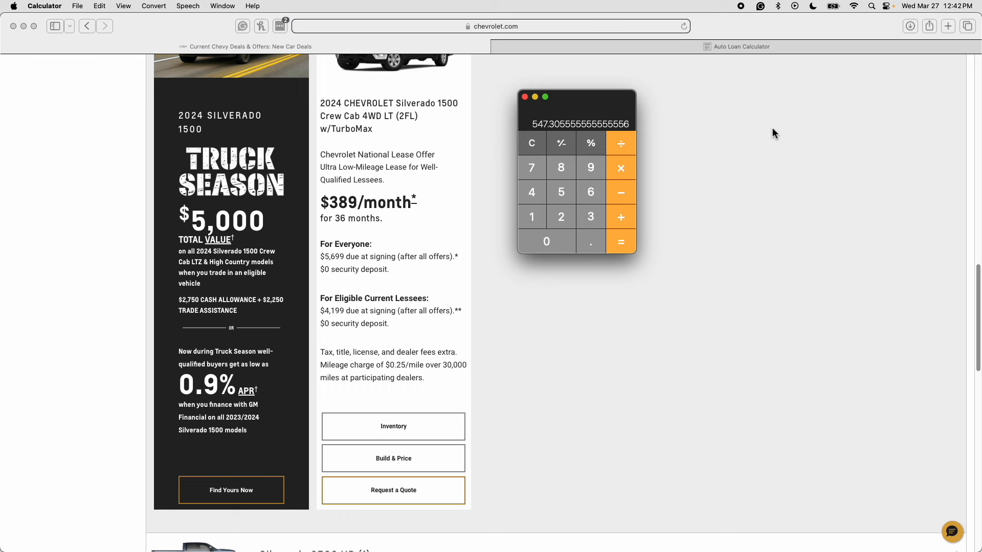
{"action": "mouse_move", "coordinate": [536, 134]}
{"action": "type", "text": "1."}
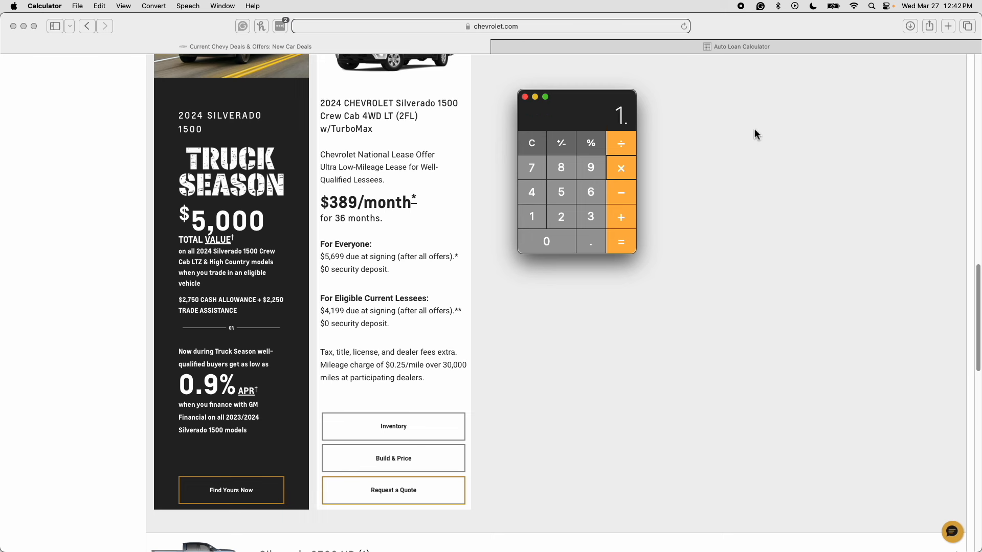
{"action": "left_click", "coordinate": [589, 242]}
{"action": "type", "text": "1"}
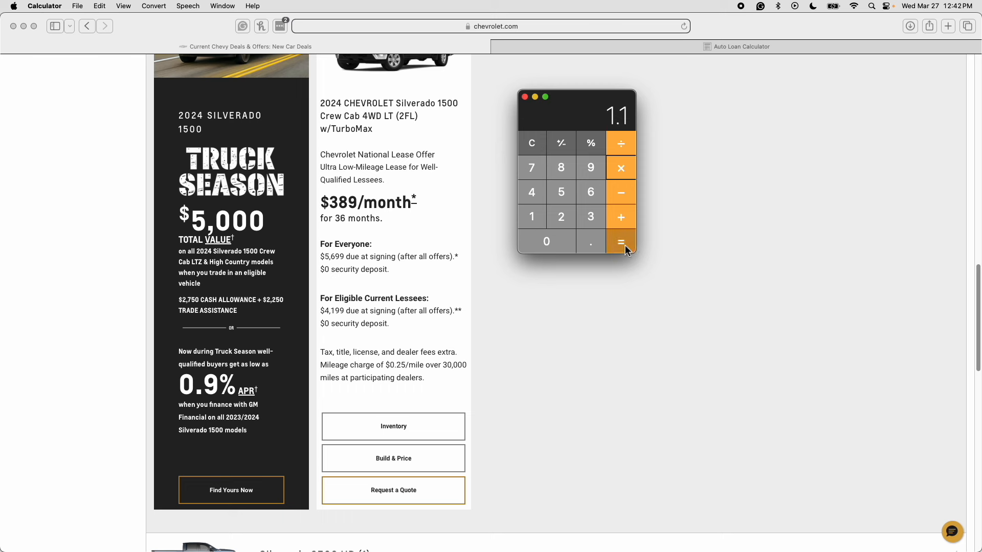
{"action": "left_click", "coordinate": [620, 242]}
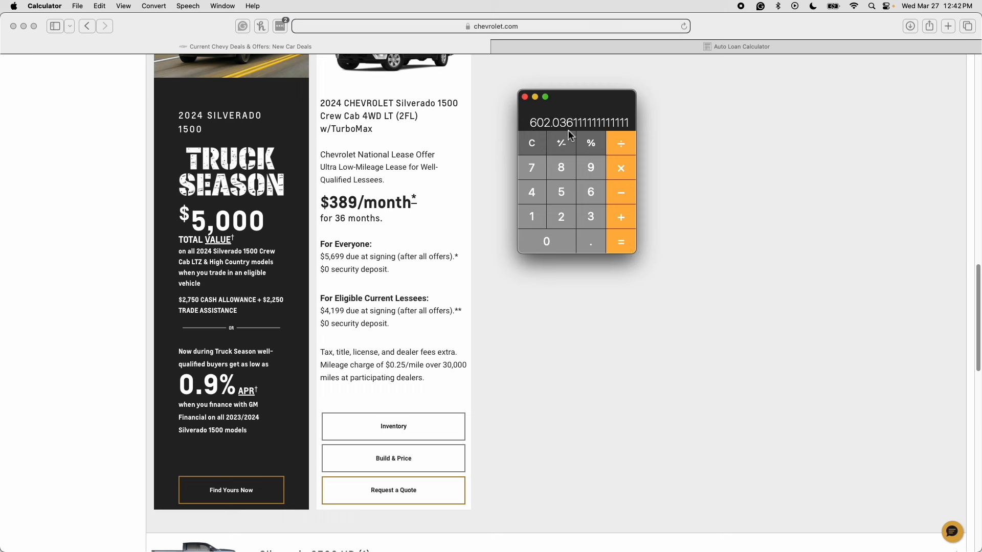
{"action": "mouse_move", "coordinate": [561, 139]}
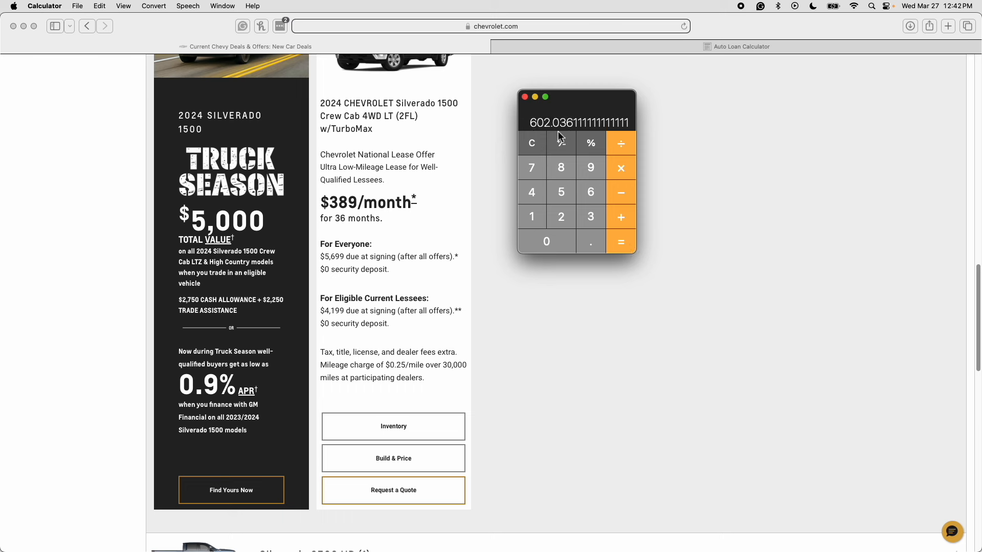
{"action": "mouse_move", "coordinate": [561, 143]}
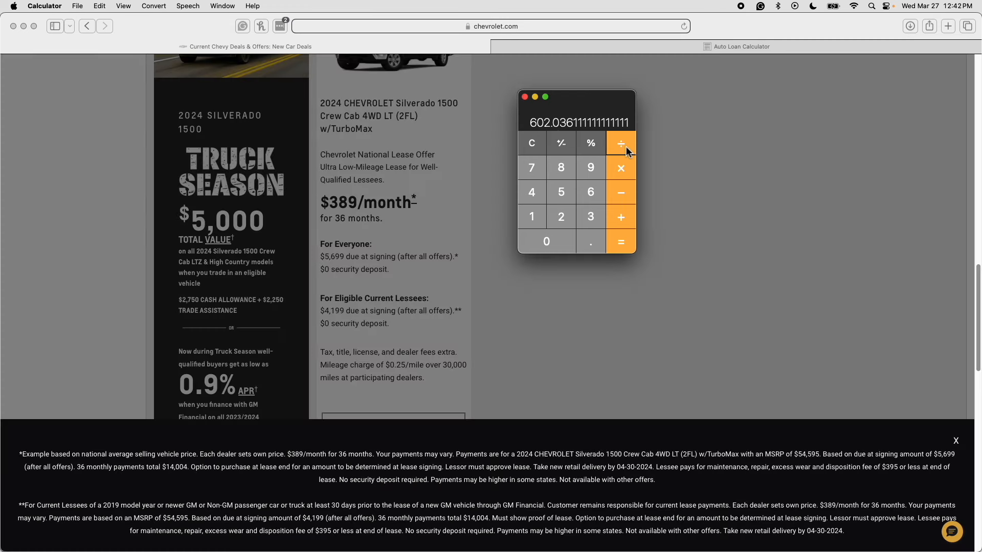
{"action": "left_click", "coordinate": [561, 191]}
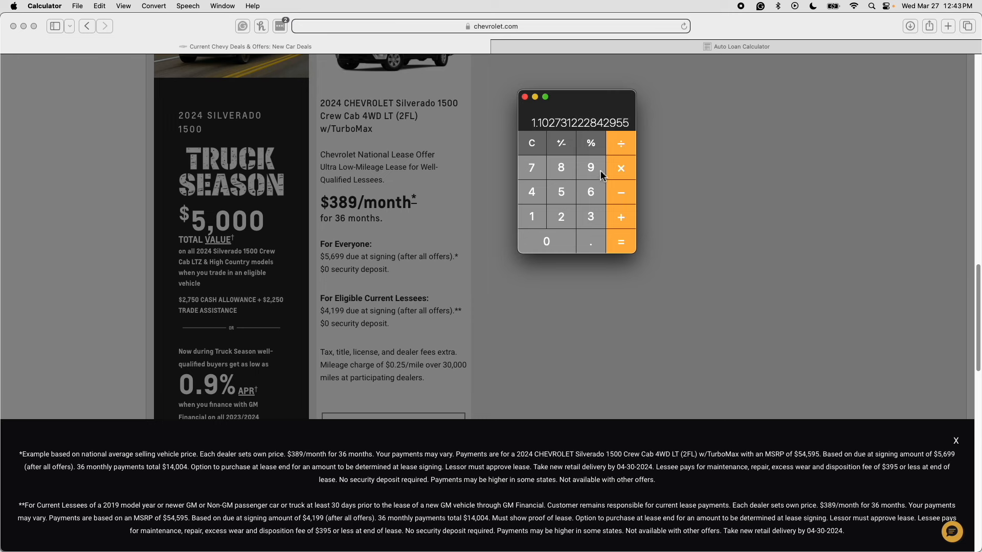
{"action": "mouse_move", "coordinate": [546, 135]}
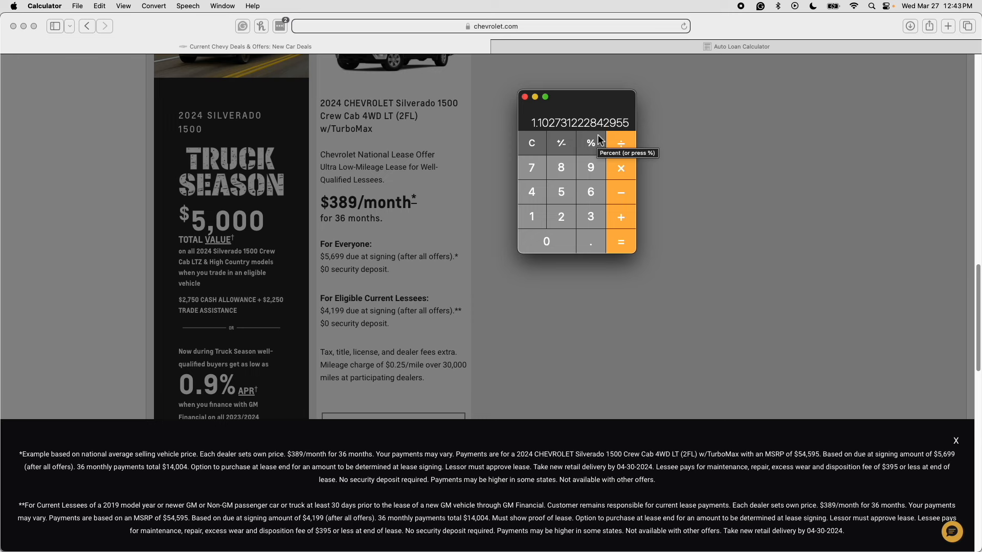
{"action": "mouse_move", "coordinate": [596, 197]}
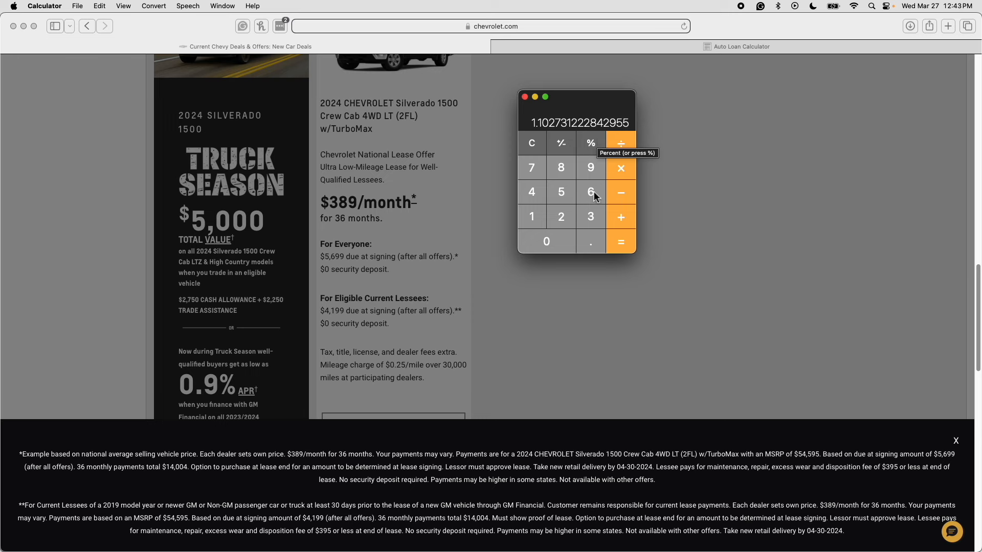
{"action": "mouse_move", "coordinate": [664, 93]}
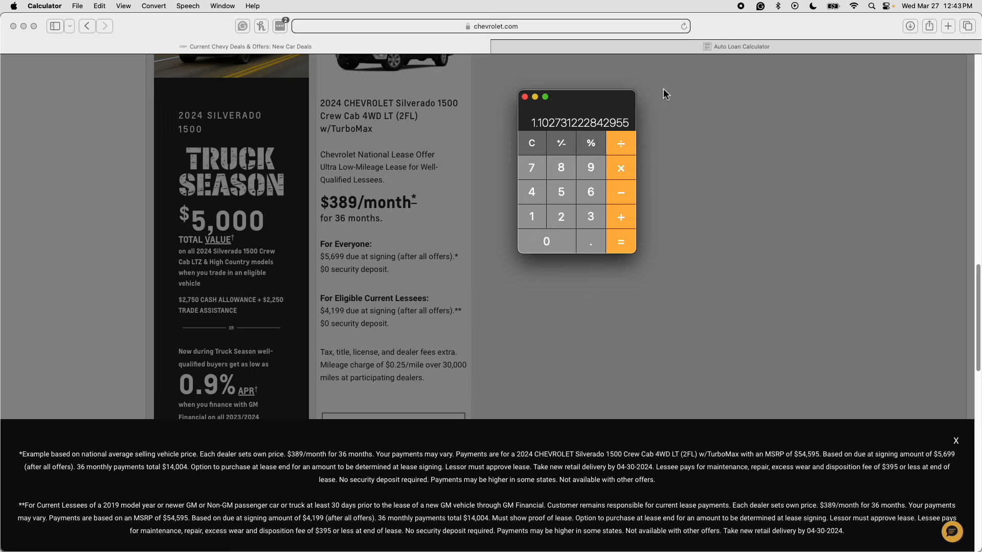
{"action": "mouse_move", "coordinate": [575, 270]}
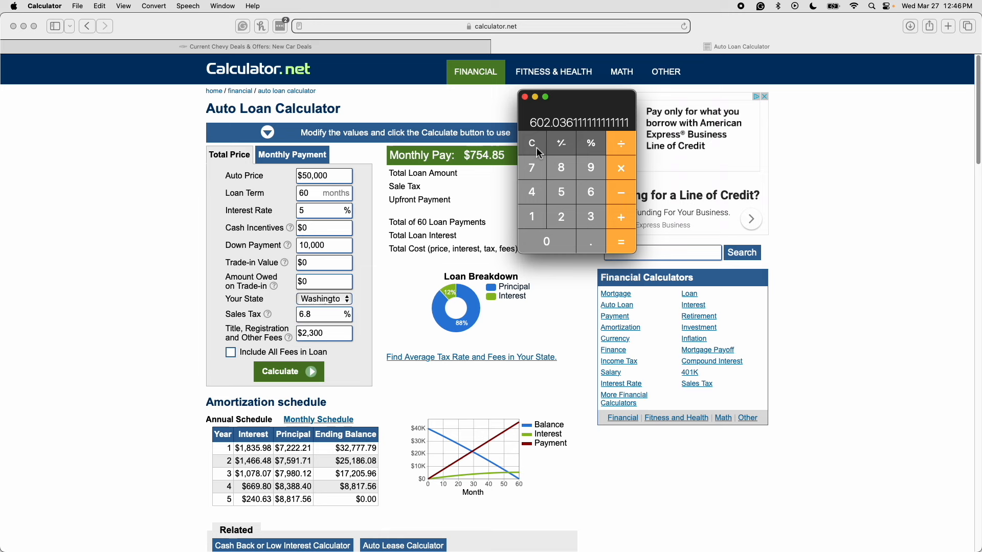
{"action": "mouse_move", "coordinate": [532, 142]}
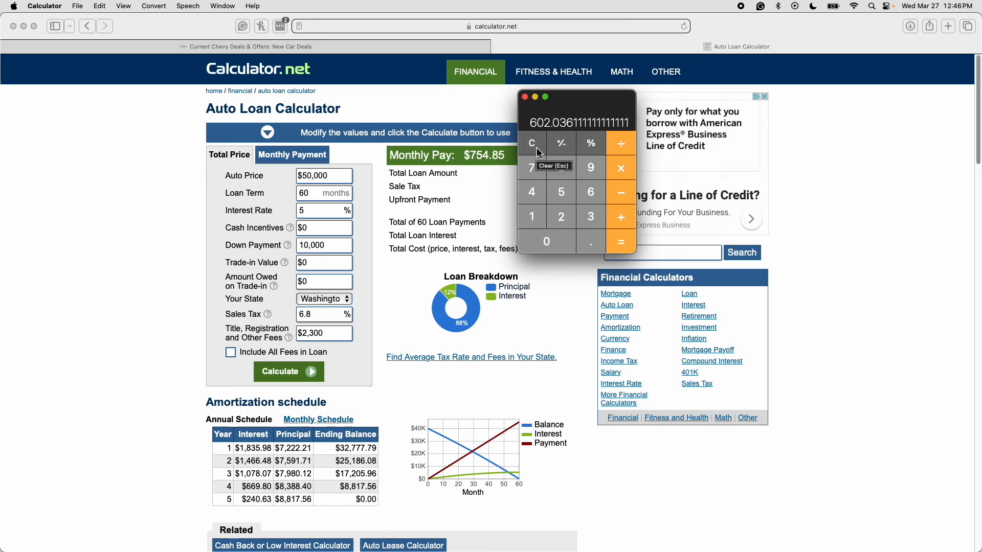
{"action": "mouse_move", "coordinate": [531, 139]}
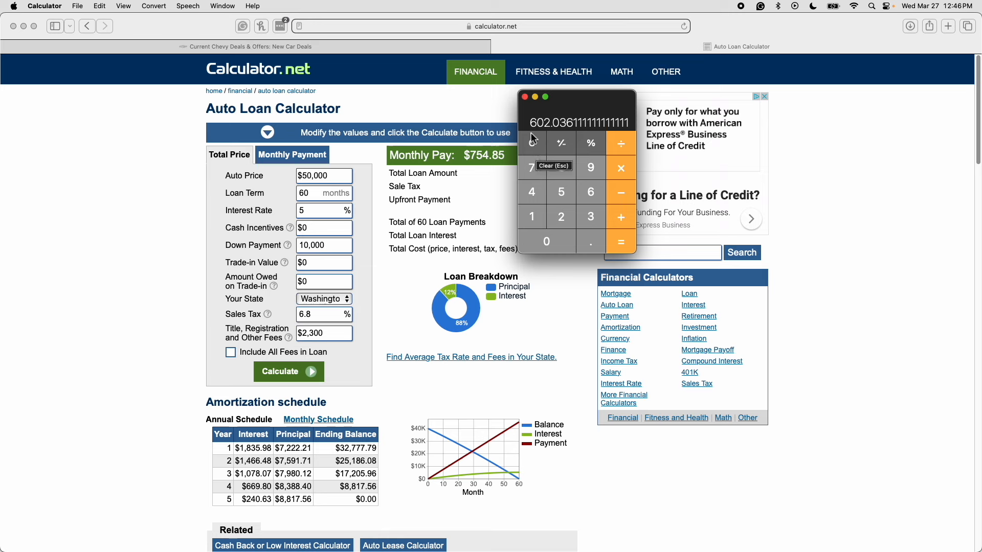
{"action": "mouse_move", "coordinate": [561, 143]}
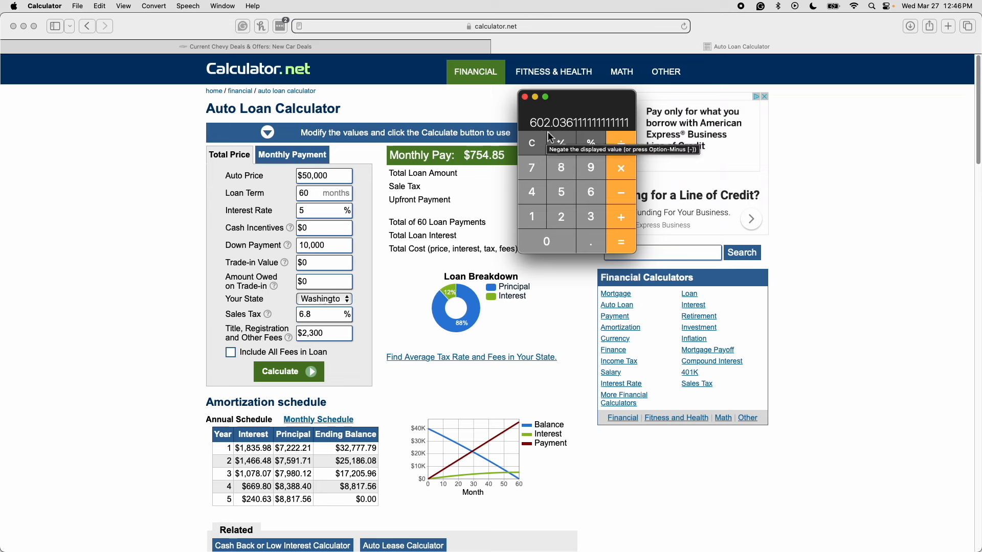
{"action": "mouse_move", "coordinate": [406, 123]}
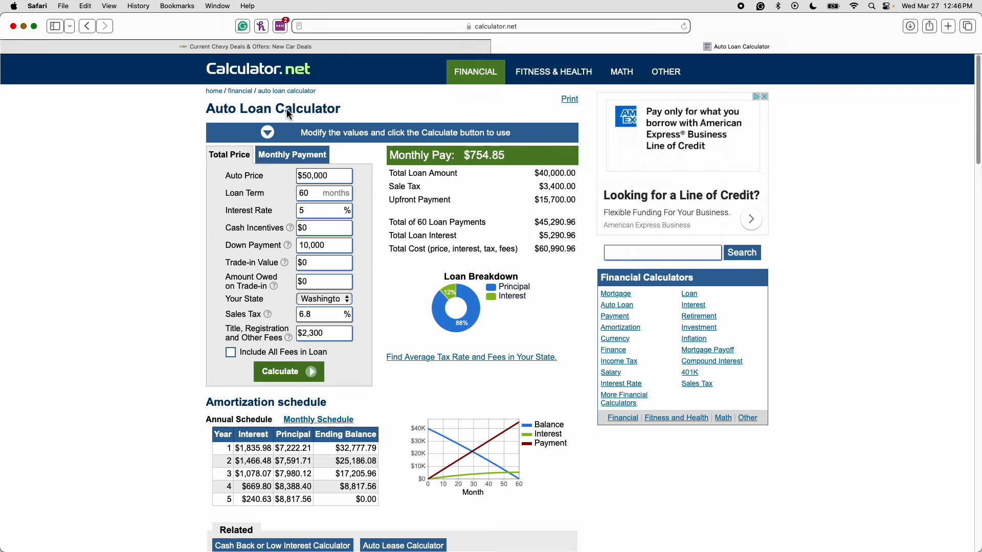
- Enter a $54,595 auto price, 72-month term, 5% interest and $0 down payment
{"action": "left_click", "coordinate": [323, 175]}
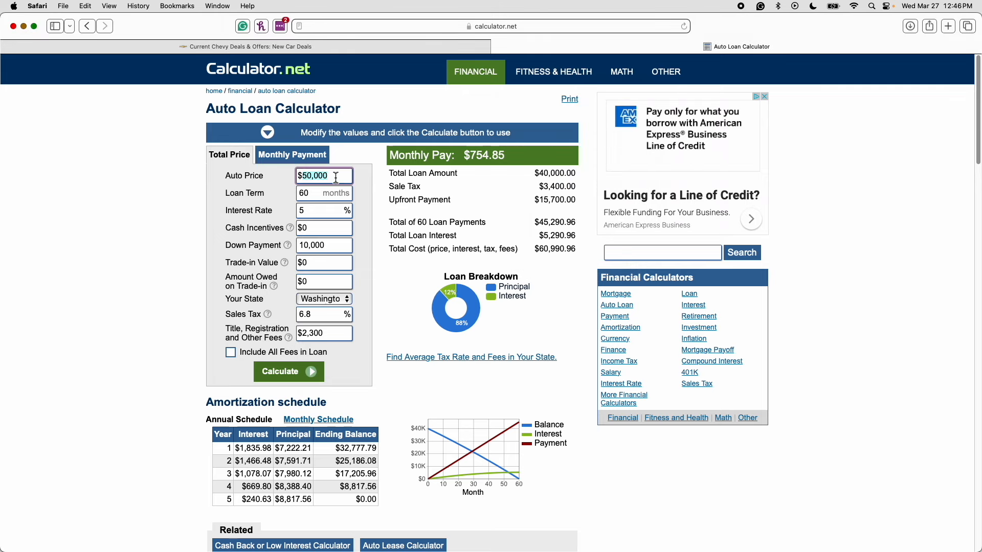
{"action": "type", "text": "5459"}
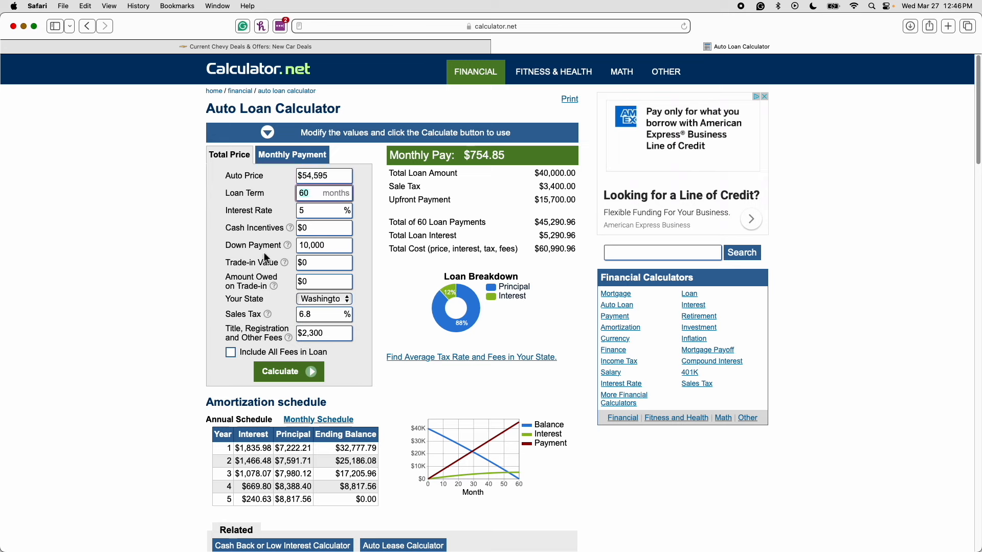
{"action": "type", "text": "7"}
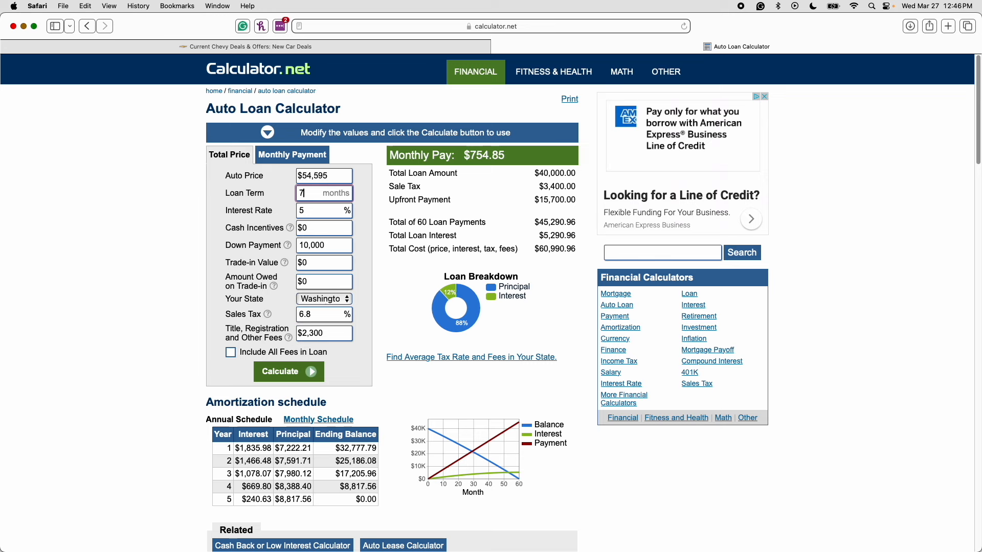
{"action": "type", "text": "2"}
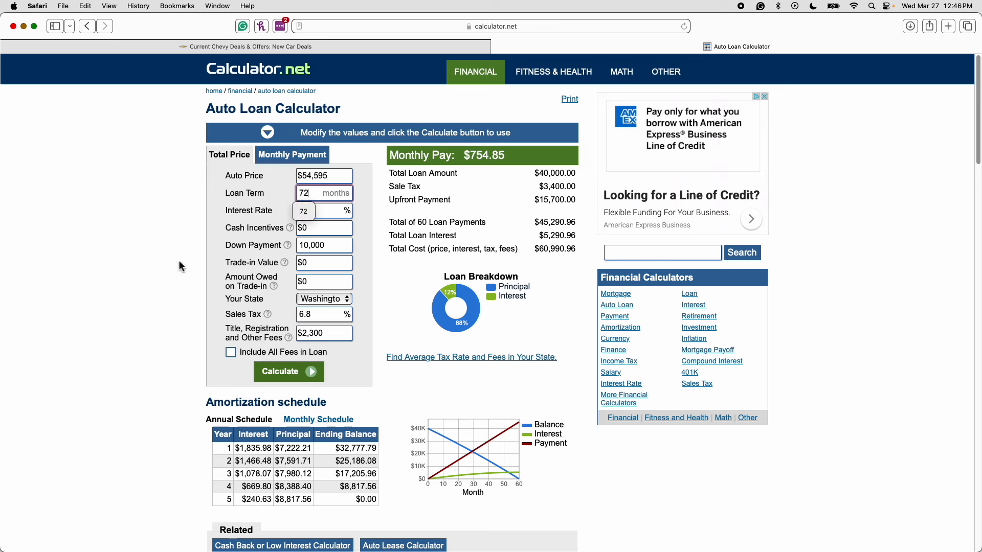
{"action": "type", "text": "5"}
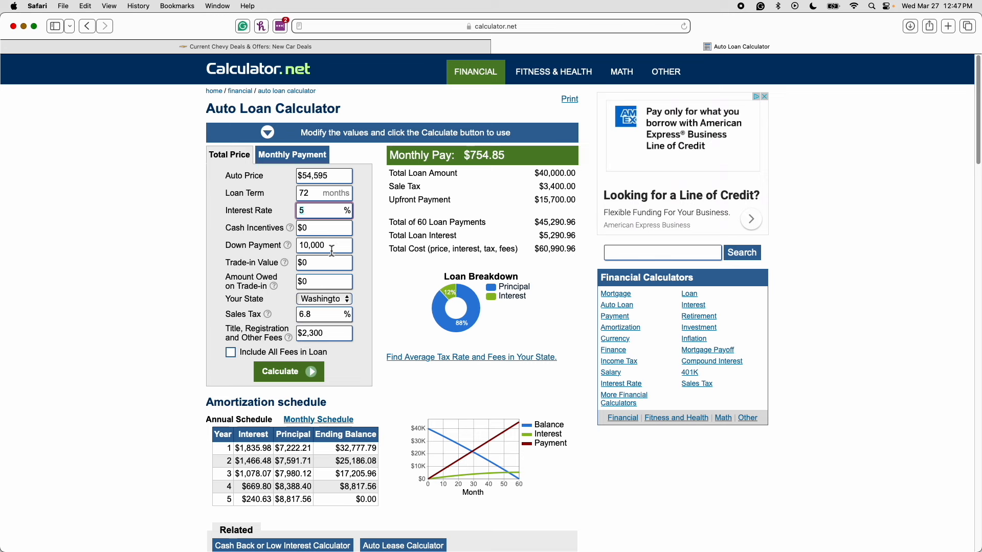
{"action": "type", "text": "0"}
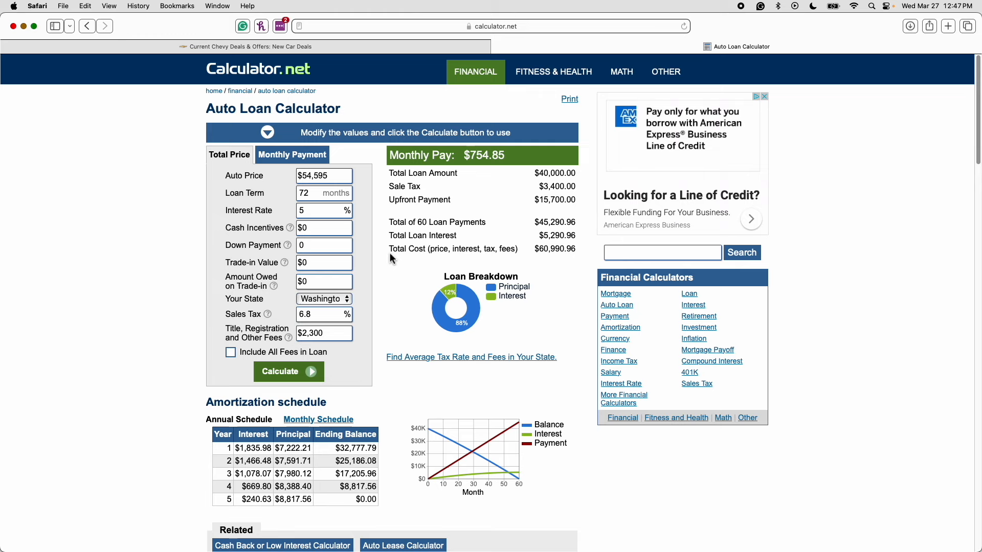
{"action": "mouse_move", "coordinate": [279, 243]}
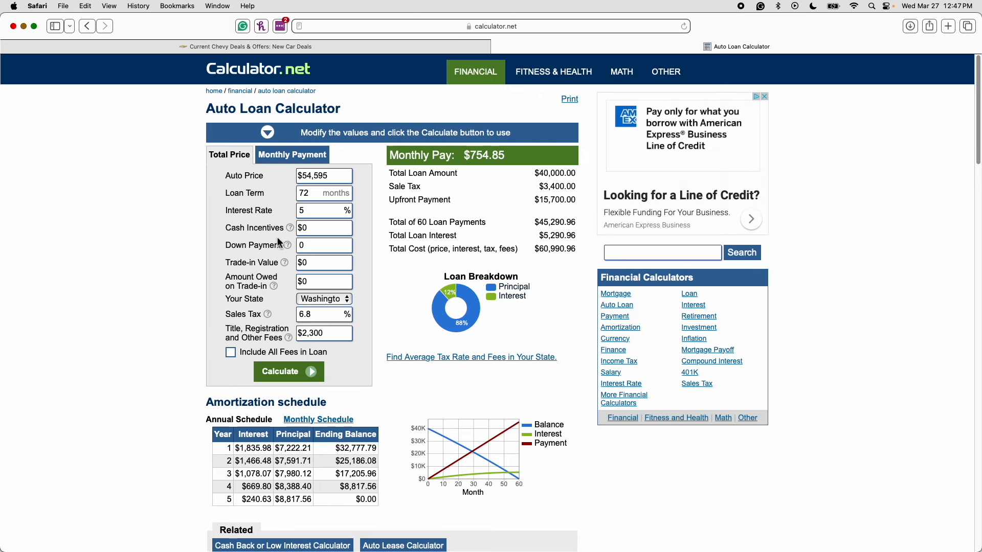
- Enter 10% sales tax and $0 fees, recalculating to $879.25 monthly
{"action": "scroll", "scroll_direction": "down", "scroll_amount": 3}
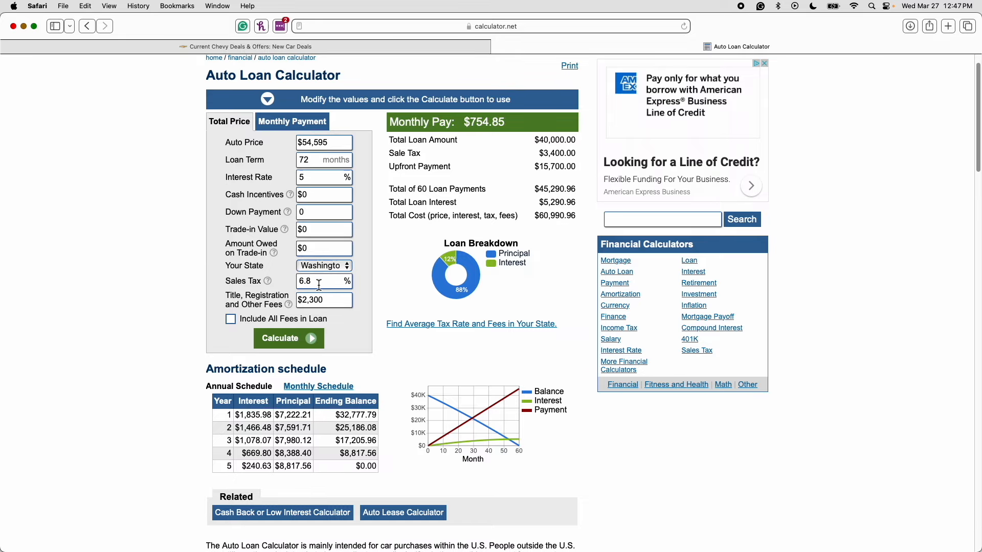
{"action": "left_click", "coordinate": [323, 281]}
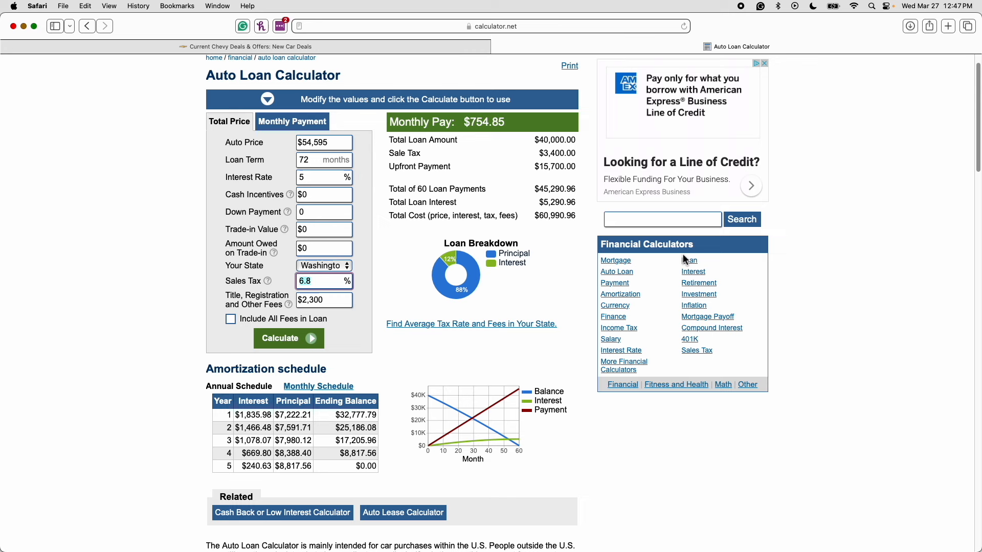
{"action": "type", "text": "10"}
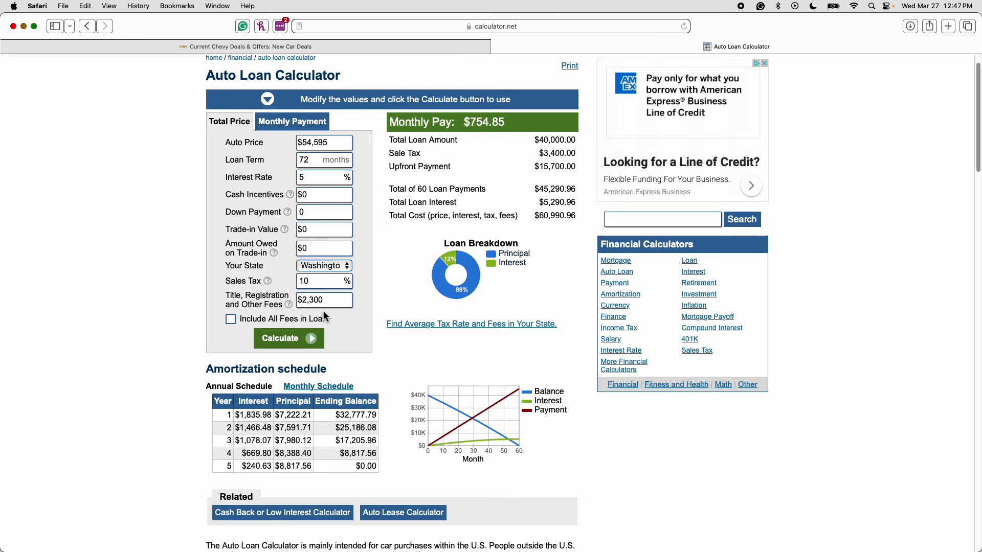
{"action": "left_click", "coordinate": [323, 301]}
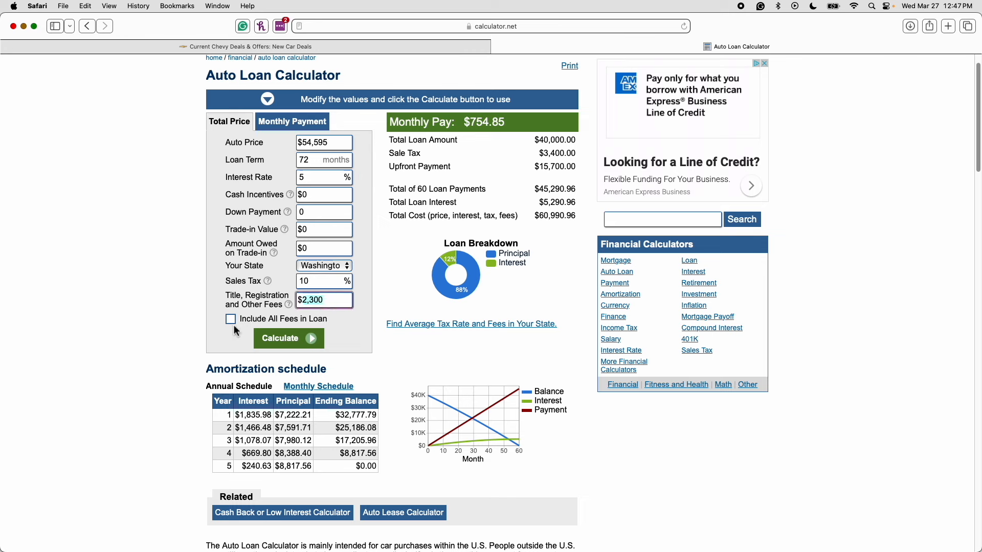
{"action": "mouse_move", "coordinate": [394, 314]}
{"action": "type", "text": "$0"}
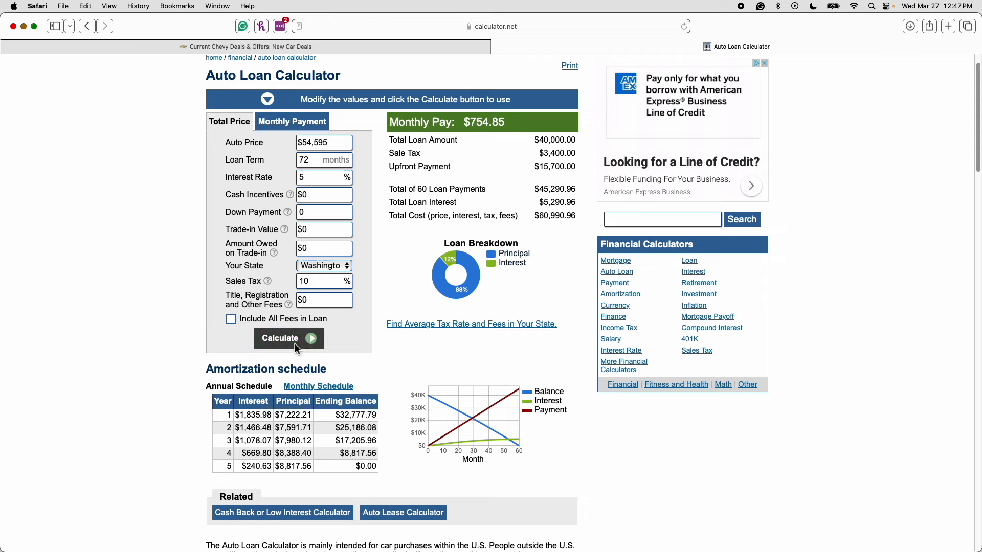
{"action": "left_click", "coordinate": [289, 338]}
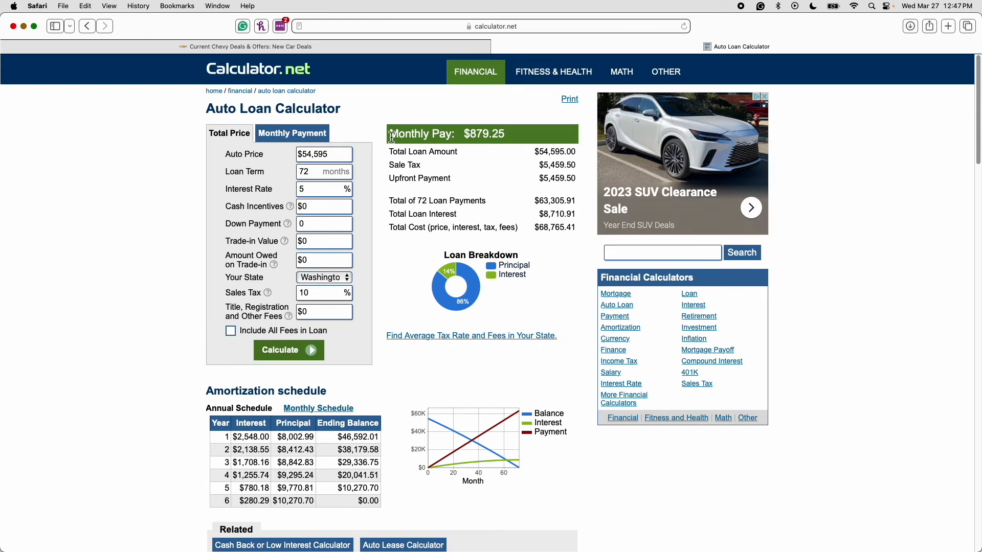
- Highlight the $879.25 monthly payment figure in the results
{"action": "left_click_drag", "start_coordinate": [392, 134], "coordinate": [507, 134]}
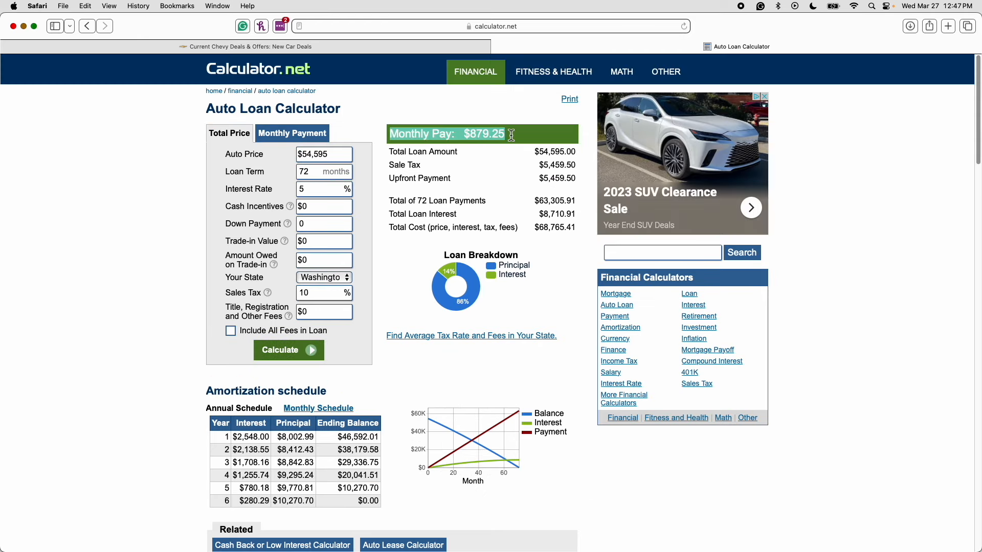
{"action": "mouse_move", "coordinate": [482, 147]}
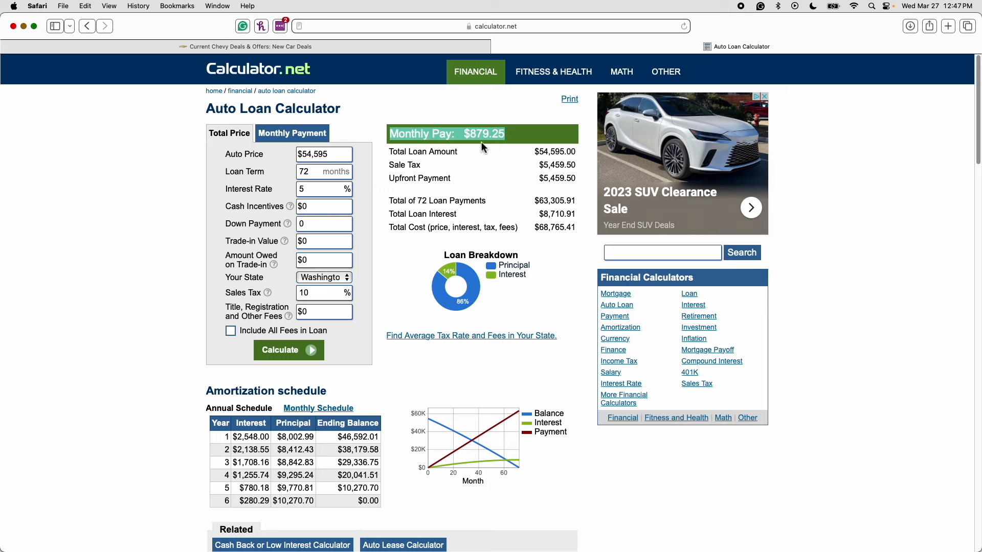
{"action": "mouse_move", "coordinate": [414, 215]}
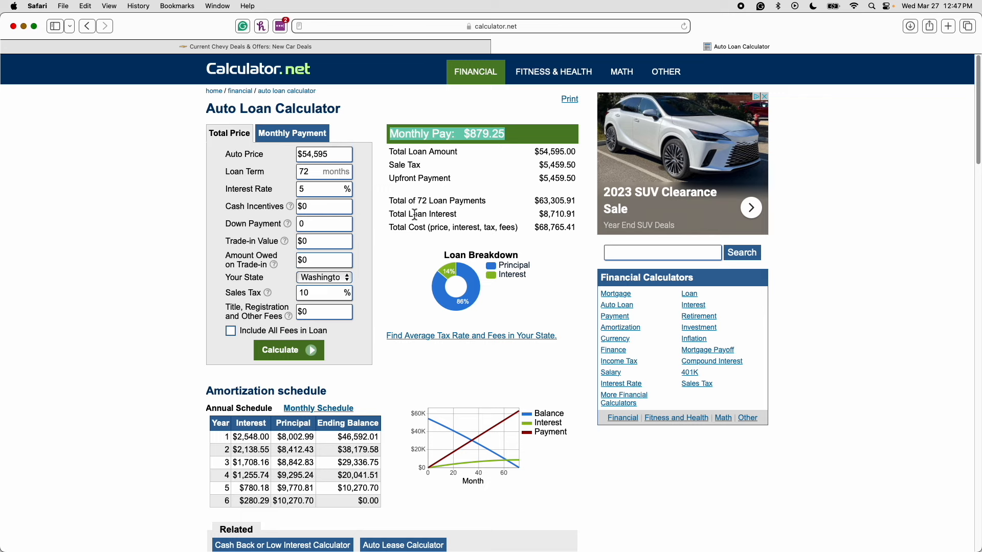
{"action": "left_click", "coordinate": [324, 224]}
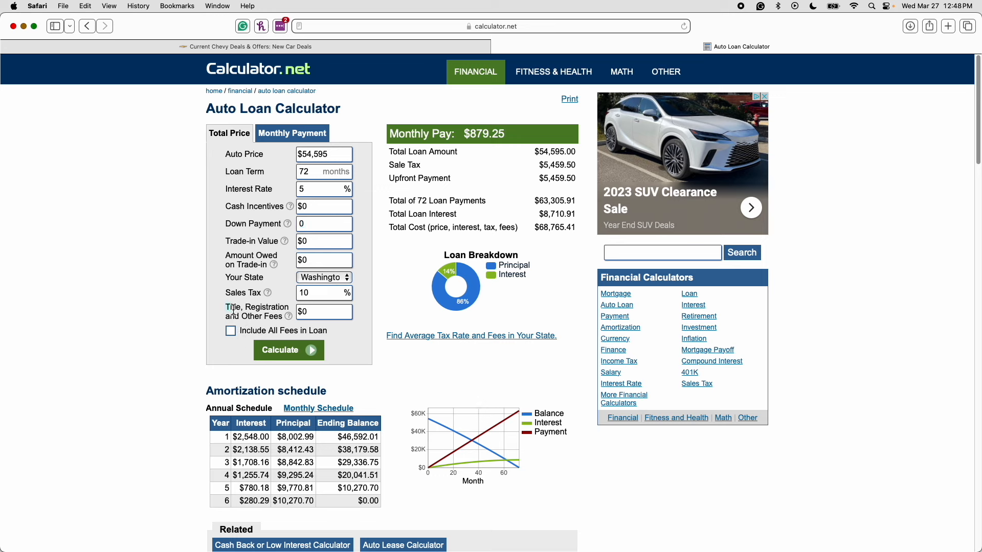
{"action": "left_click", "coordinate": [324, 312]}
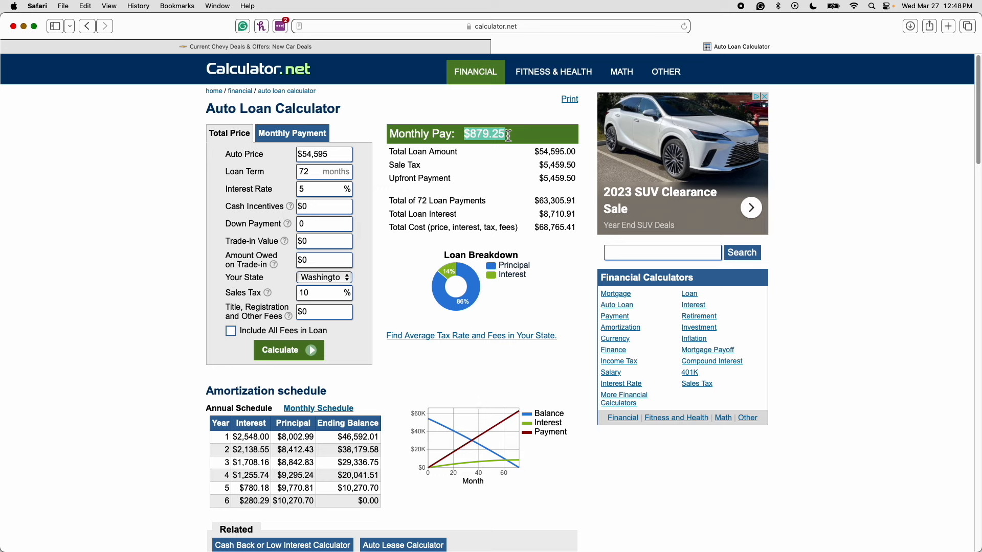
{"action": "mouse_move", "coordinate": [537, 199]}
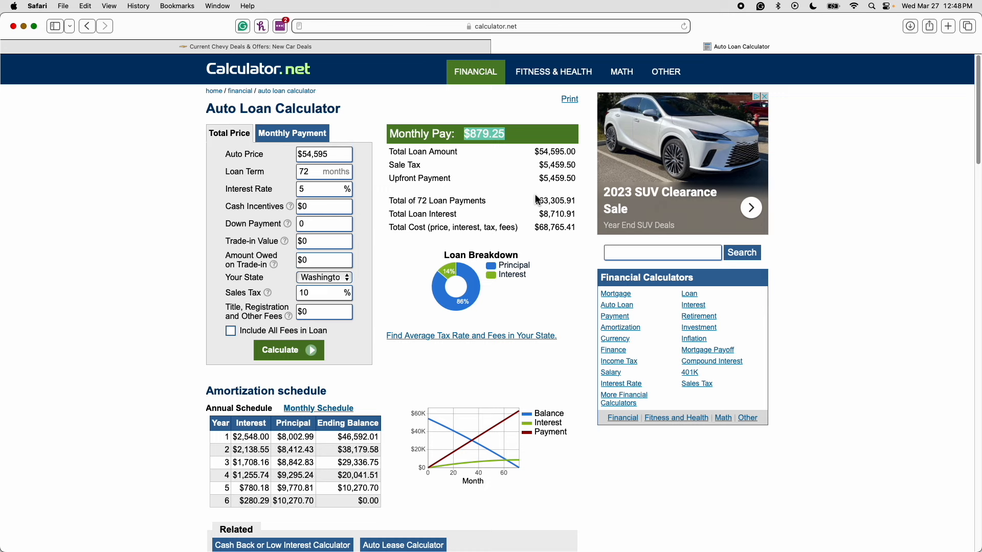
- Change the loan term to 60 months and recalculate, giving $1,030.28 monthly
{"action": "left_click", "coordinate": [308, 172]}
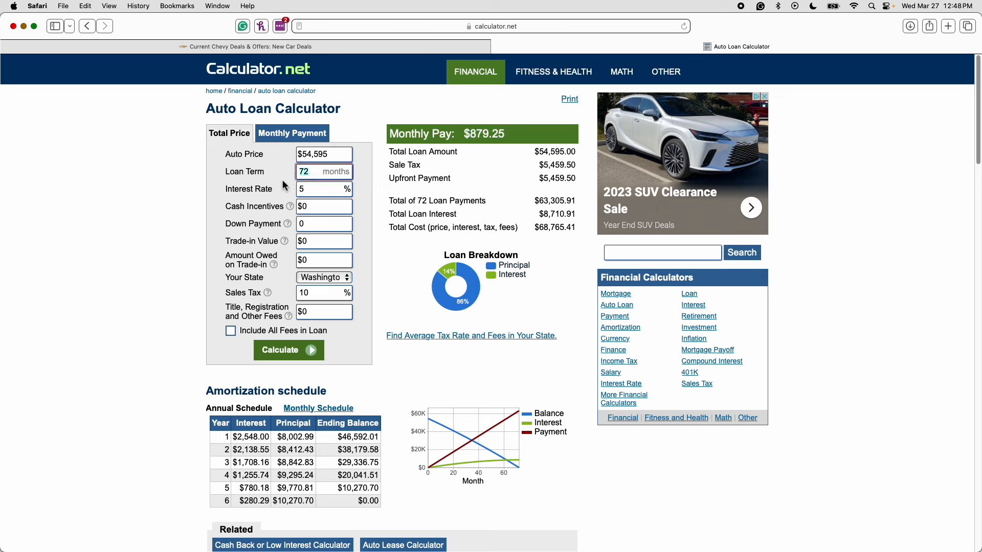
{"action": "type", "text": "60"}
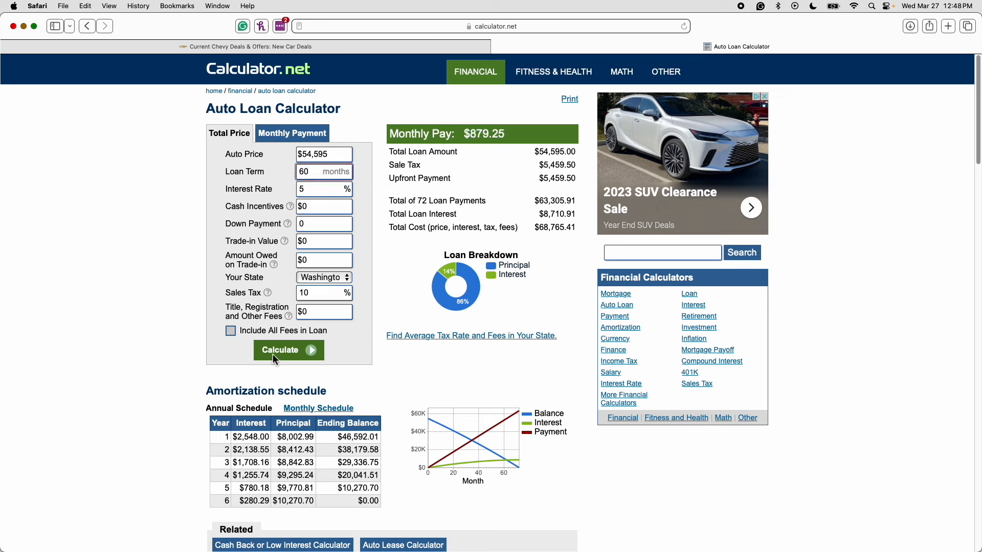
{"action": "left_click", "coordinate": [280, 350]}
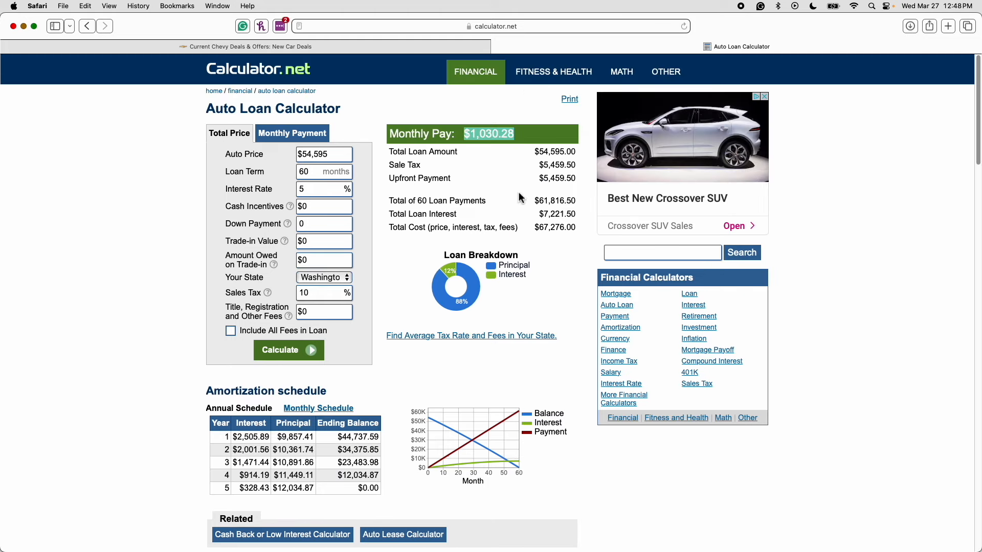
{"action": "left_click", "coordinate": [316, 171]}
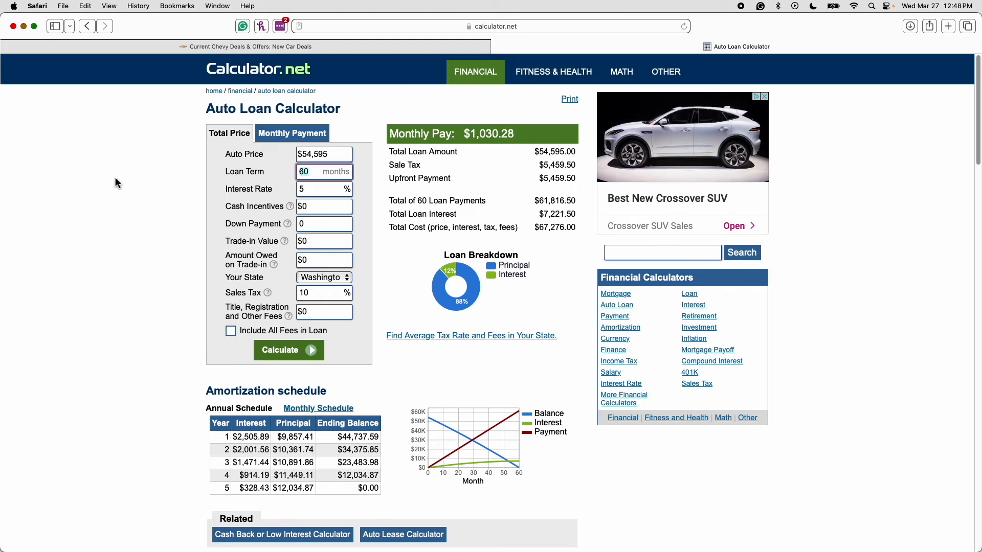
- Enter a 72-month term, 2.99% interest and $50,000 price, then recalculate to $759.46
{"action": "type", "text": "72"}
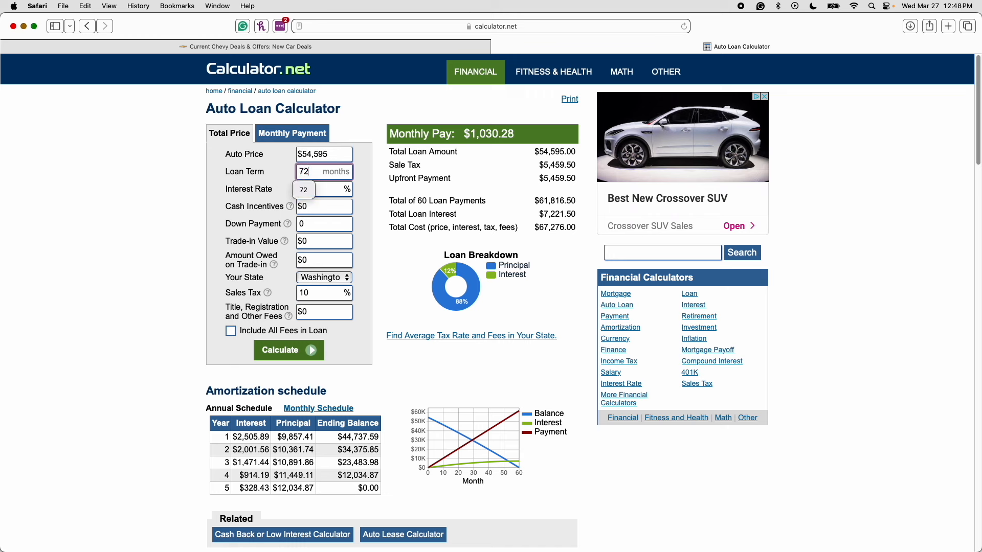
{"action": "type", "text": "5"}
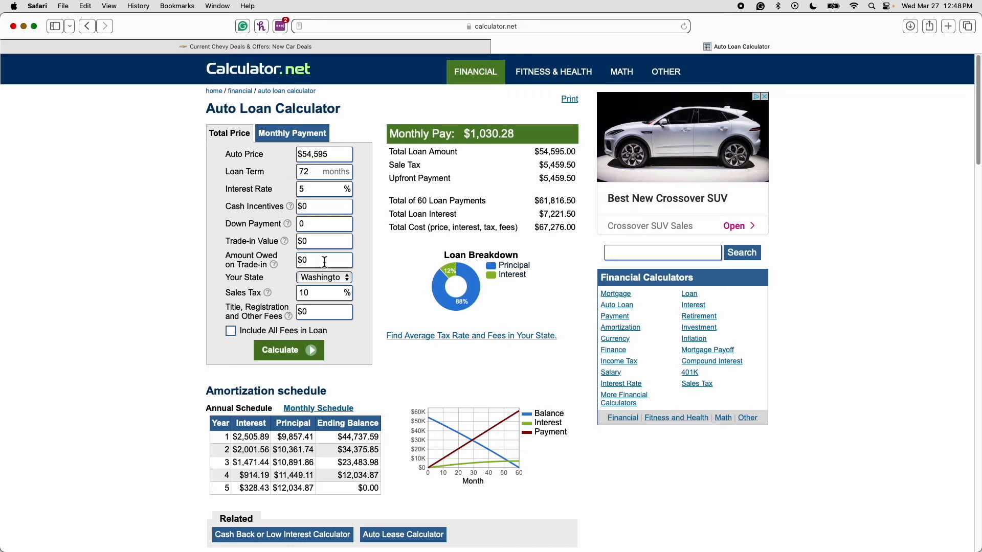
{"action": "left_click", "coordinate": [324, 189]}
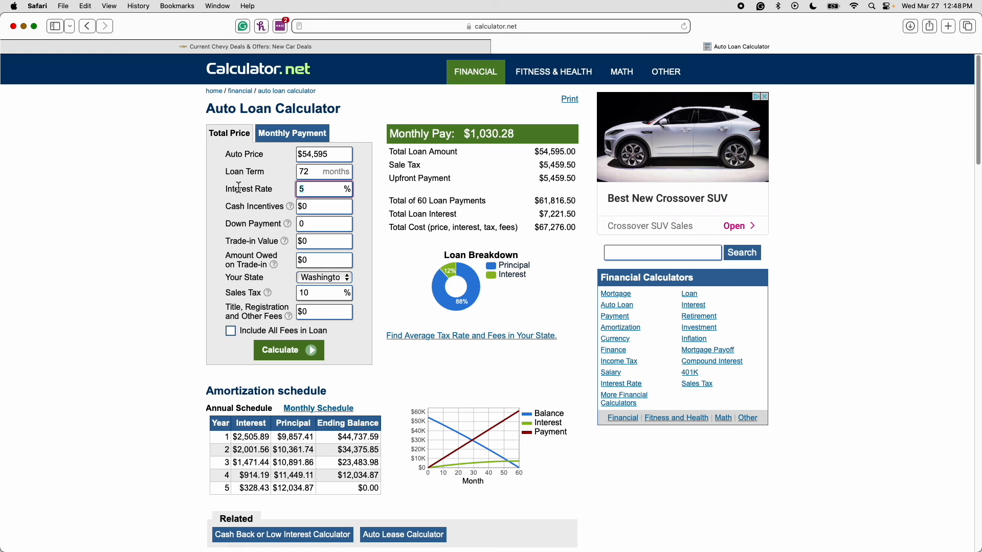
{"action": "type", "text": "2.99"}
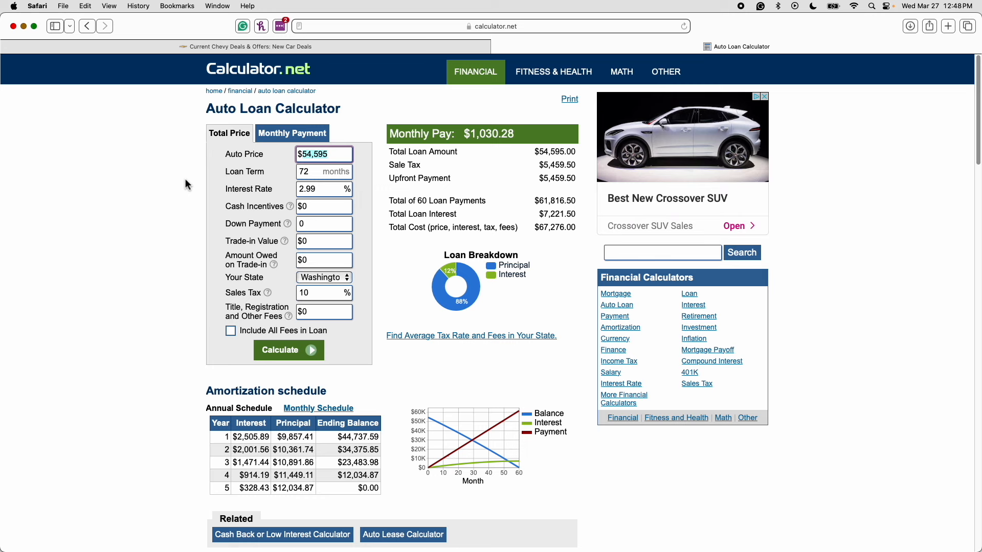
{"action": "type", "text": "5000"}
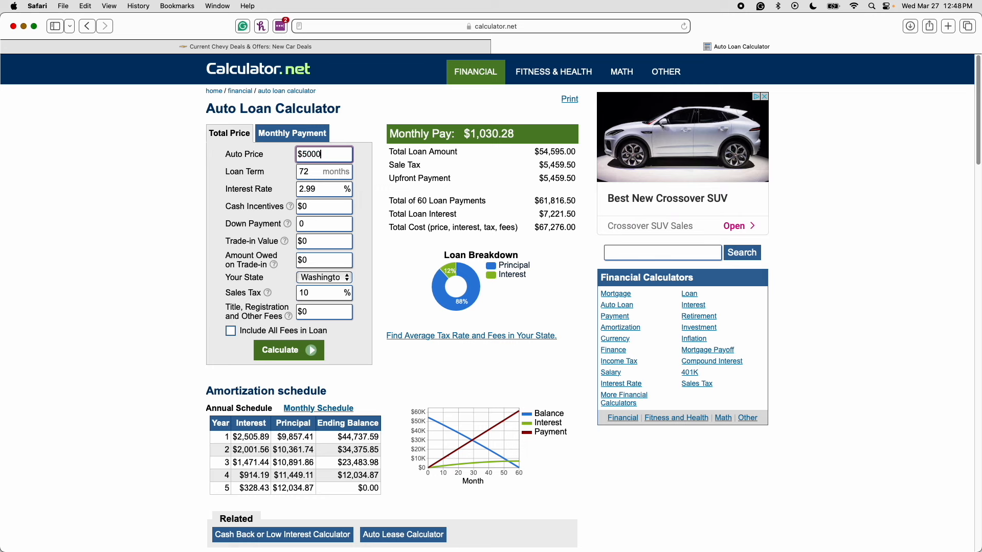
{"action": "type", "text": "0"}
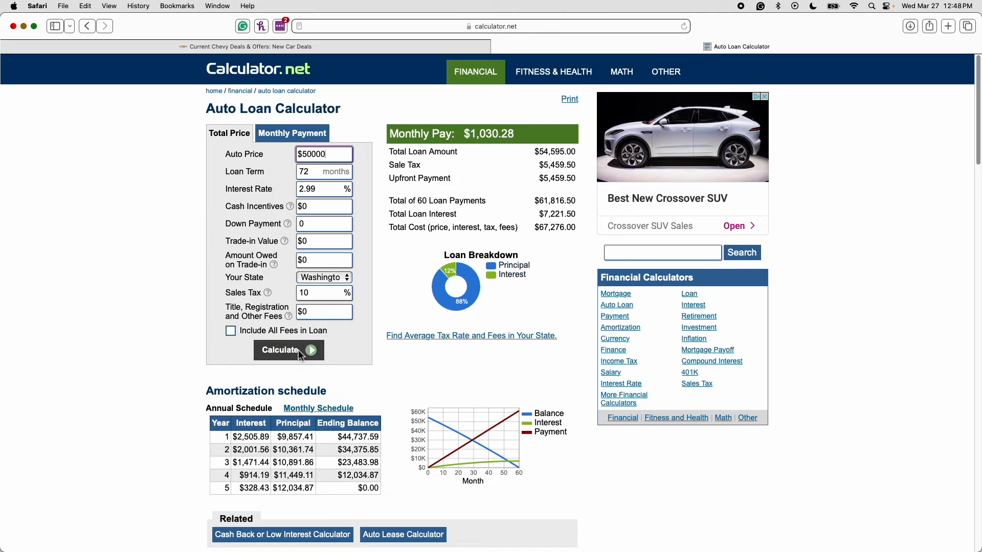
{"action": "left_click", "coordinate": [288, 349]}
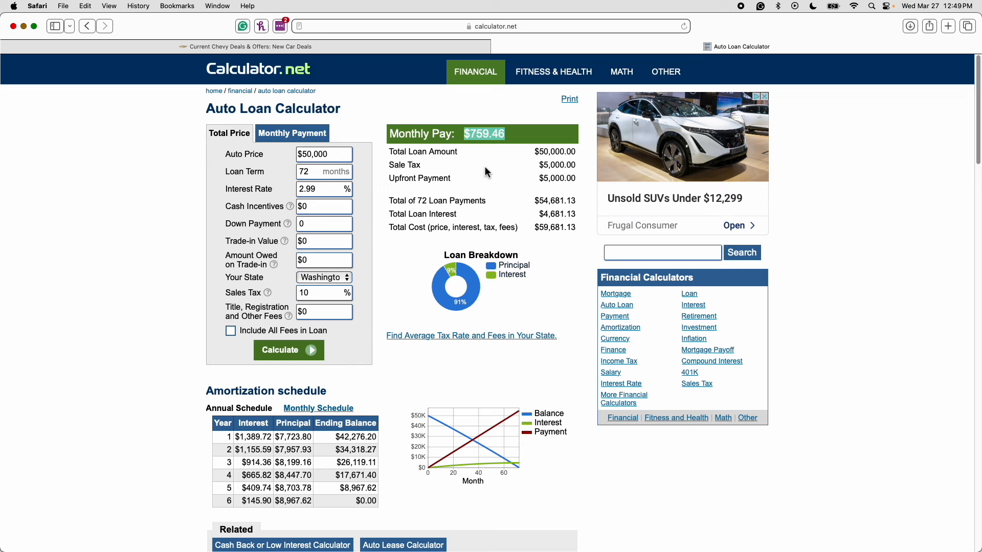
- Re-enter the $54,595 auto price and 5% interest rate
{"action": "type", "text": "5"}
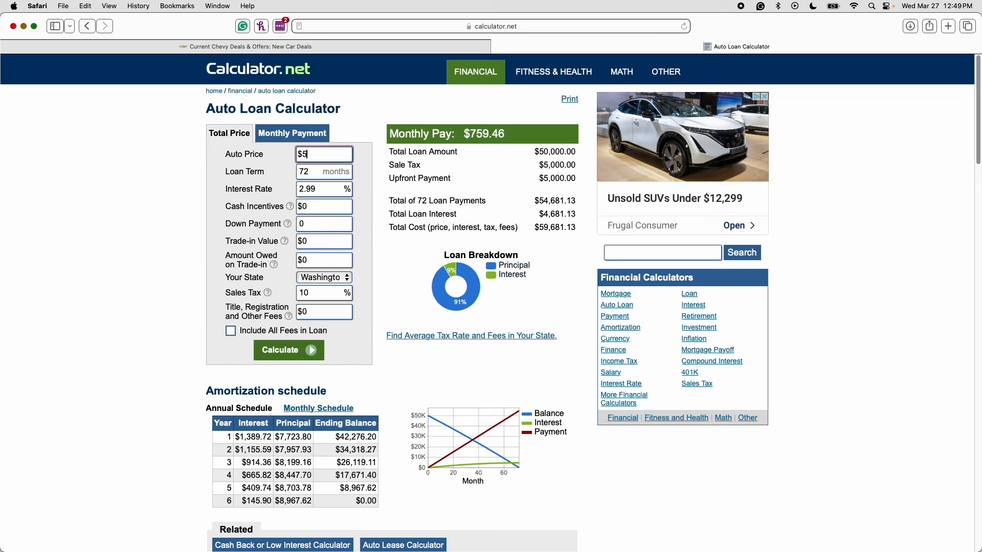
{"action": "type", "text": "4595"}
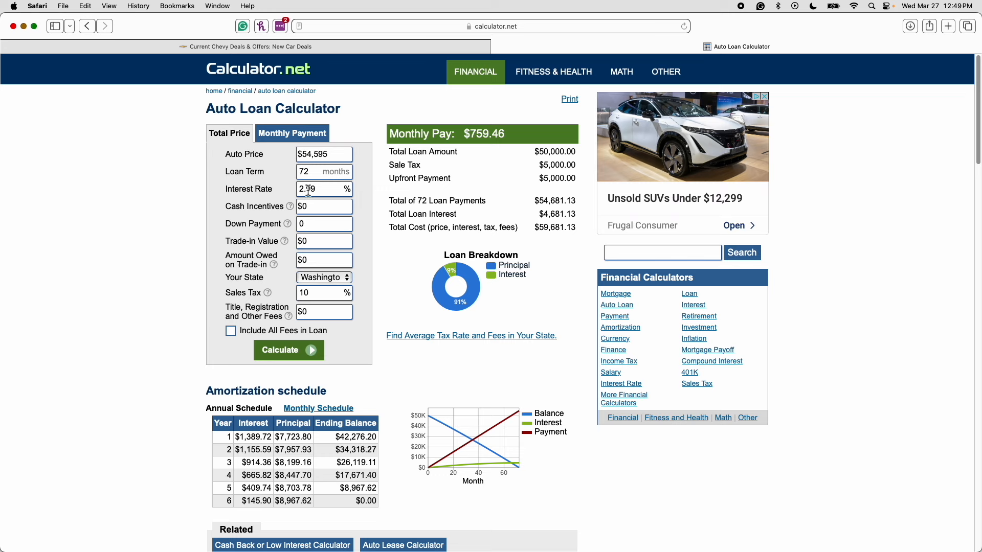
{"action": "type", "text": "5"}
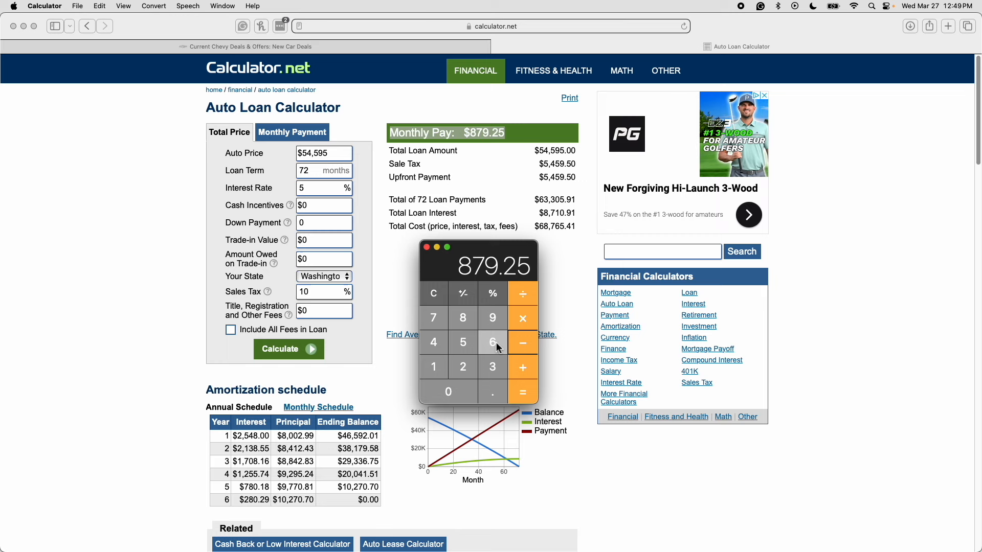
- Finish the lease-difference arithmetic on the Calculator keypad, reaching a savings total of 9981
{"action": "left_click", "coordinate": [522, 393]}
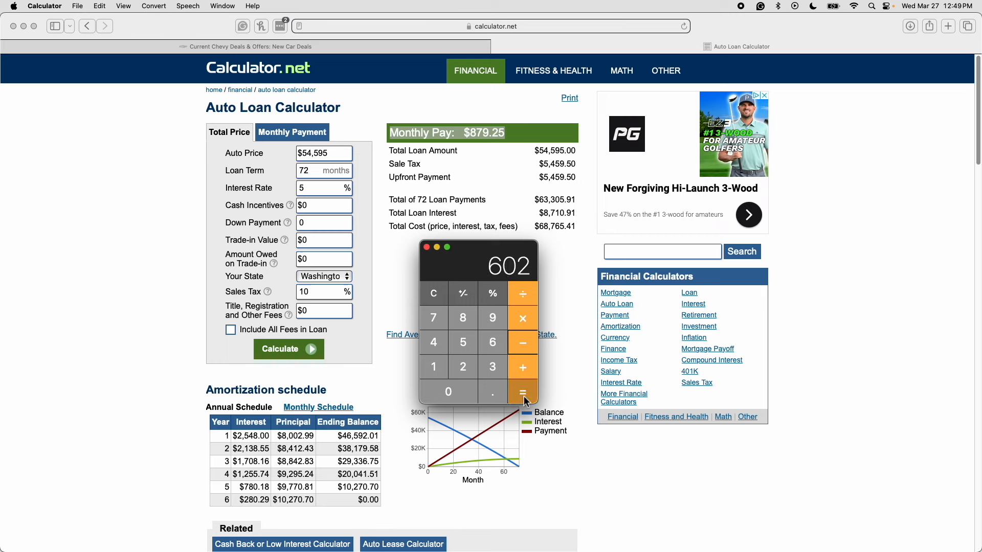
{"action": "left_click", "coordinate": [522, 391]}
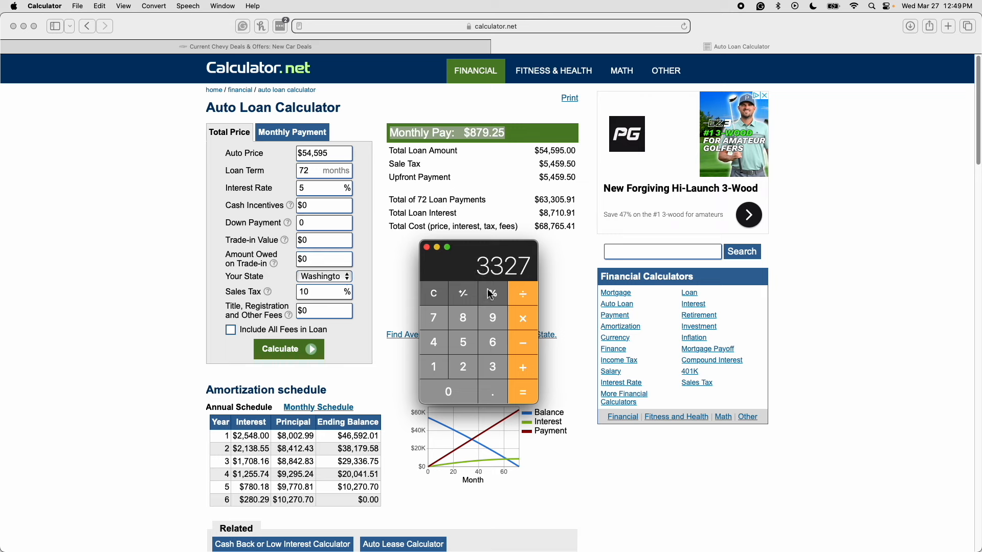
{"action": "mouse_move", "coordinate": [523, 291]}
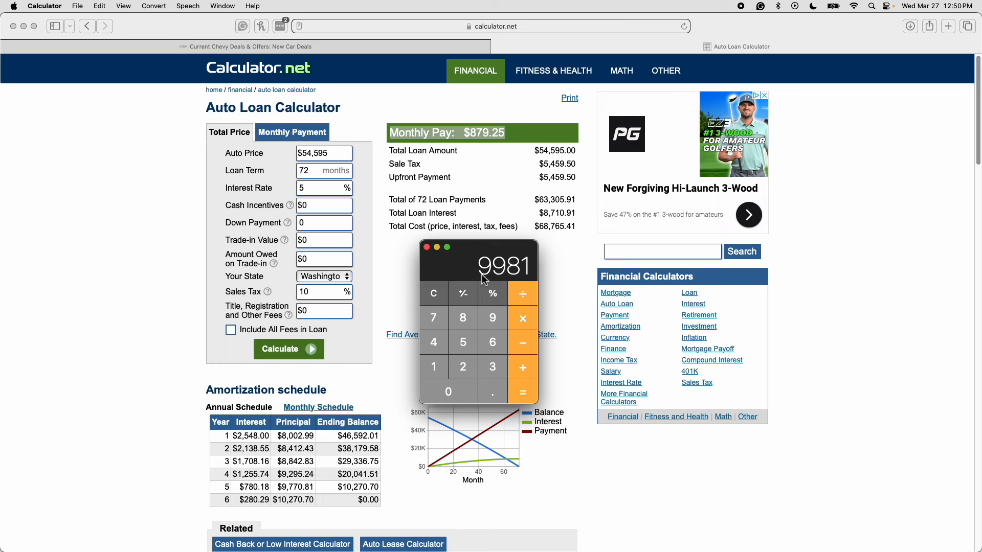
{"action": "mouse_move", "coordinate": [513, 280]}
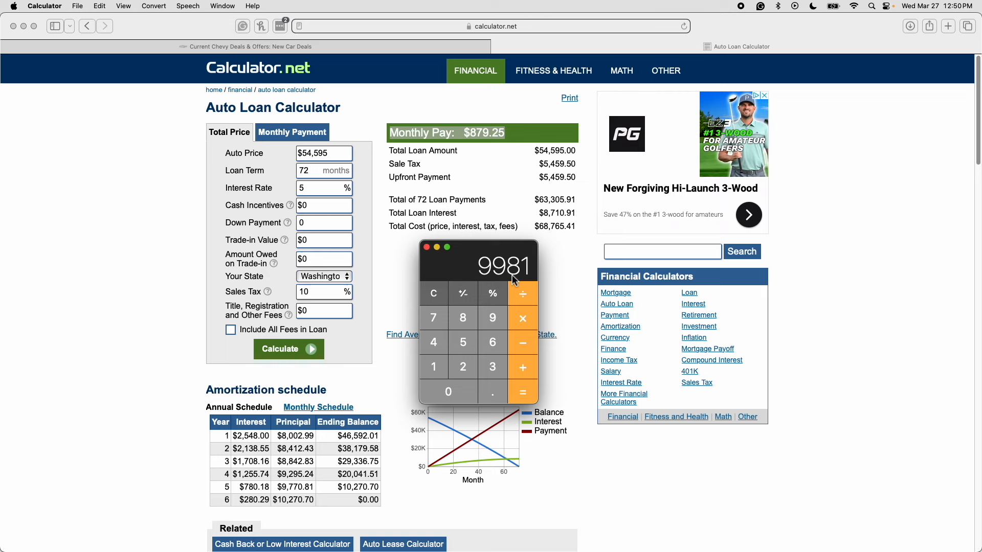
{"action": "mouse_move", "coordinate": [510, 284]}
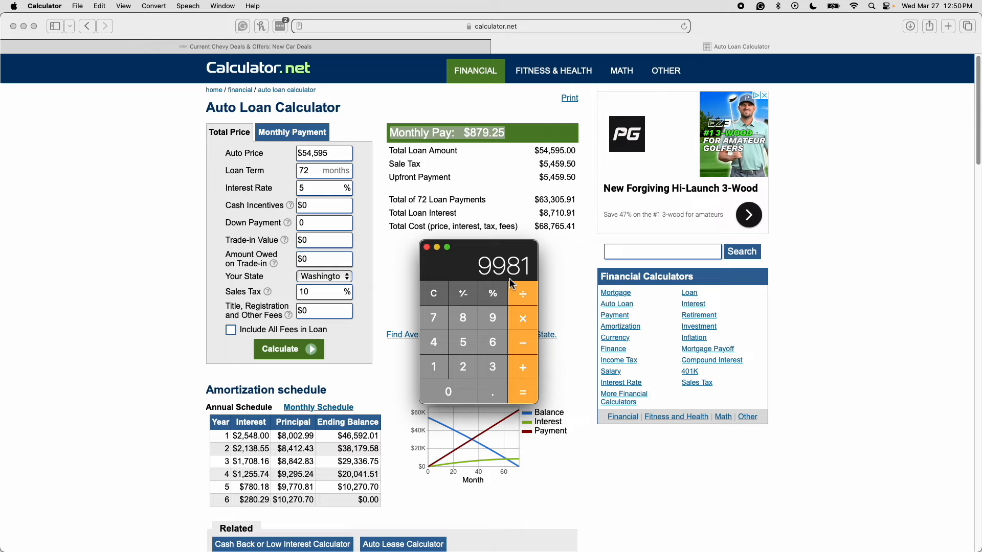